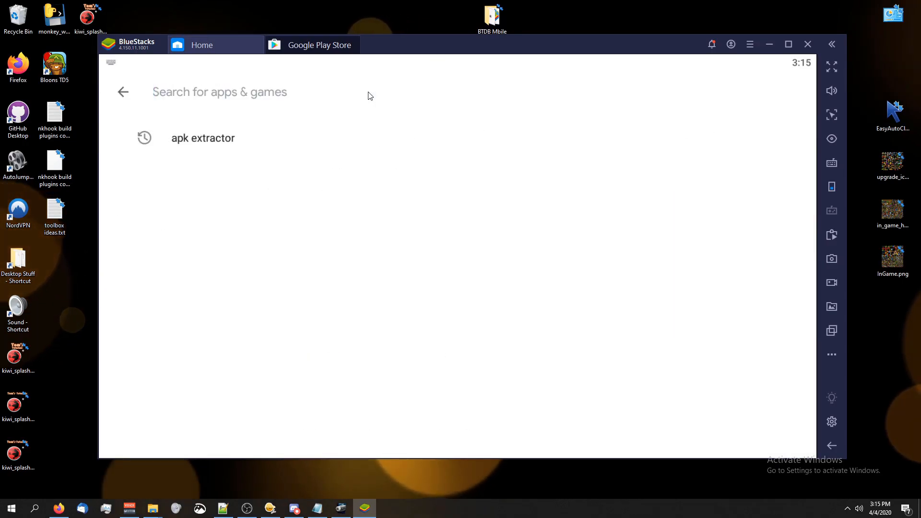
- Search the Play Store for 'bloo' before leaving back to the BlueStacks Home tab
type("bloo")
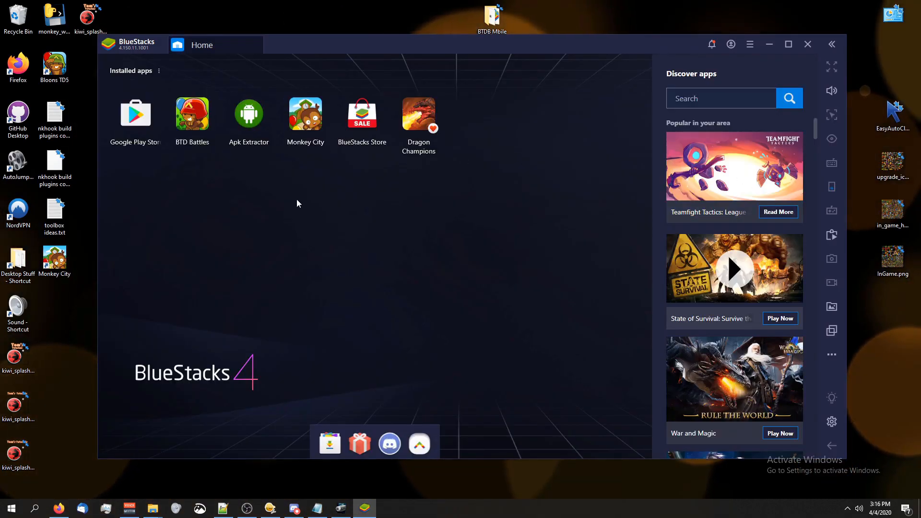
mouse_move(305, 111)
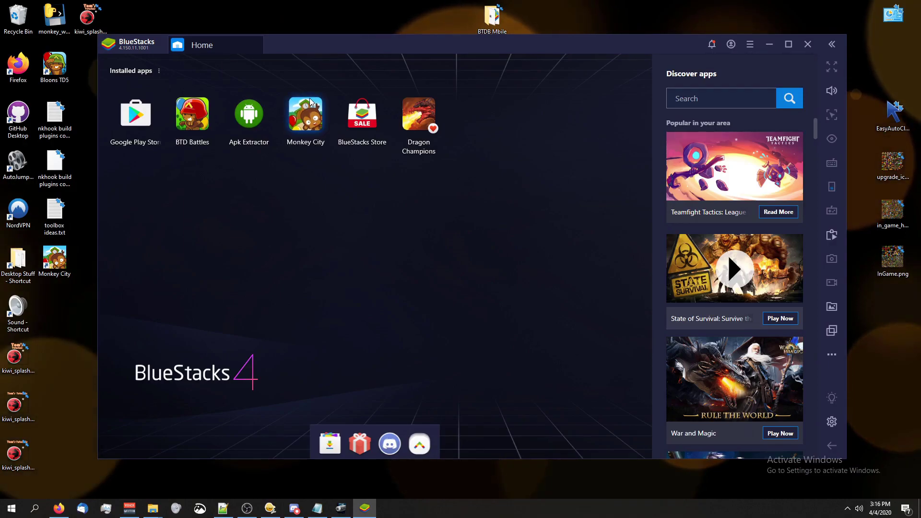
mouse_move(305, 114)
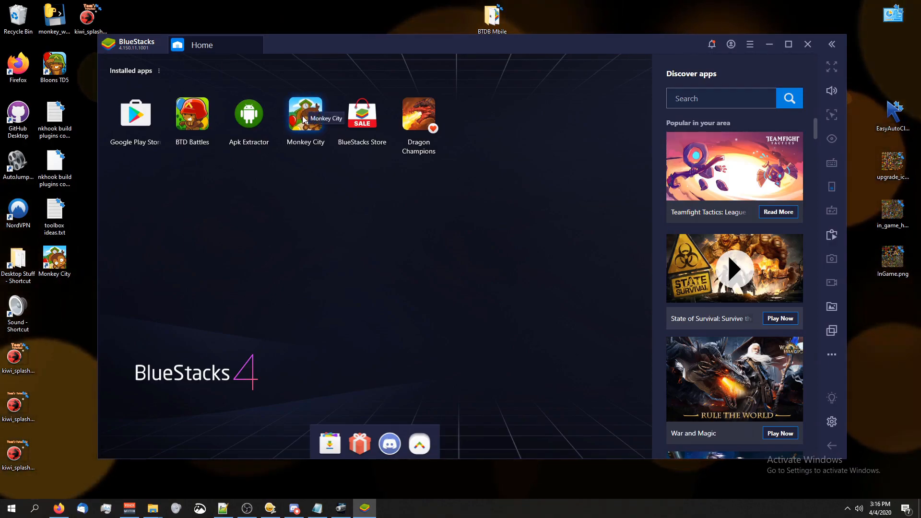
mouse_move(244, 229)
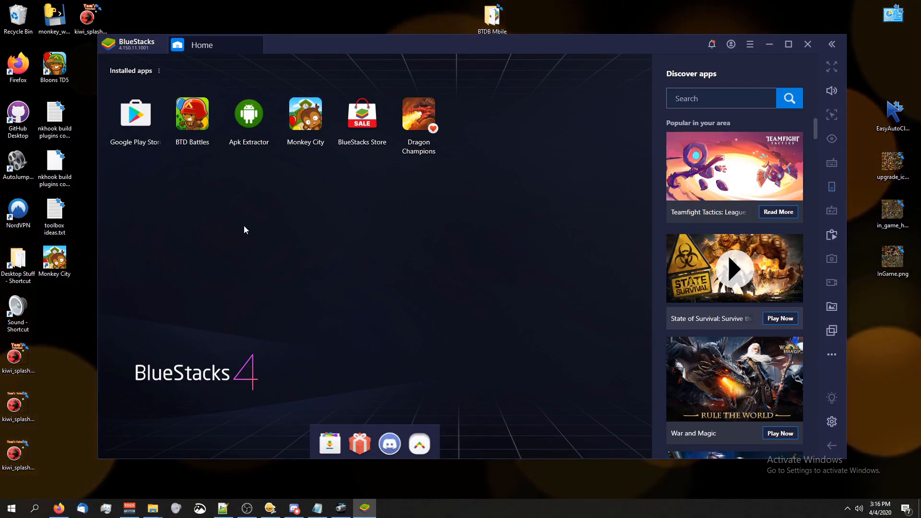
mouse_move(192, 196)
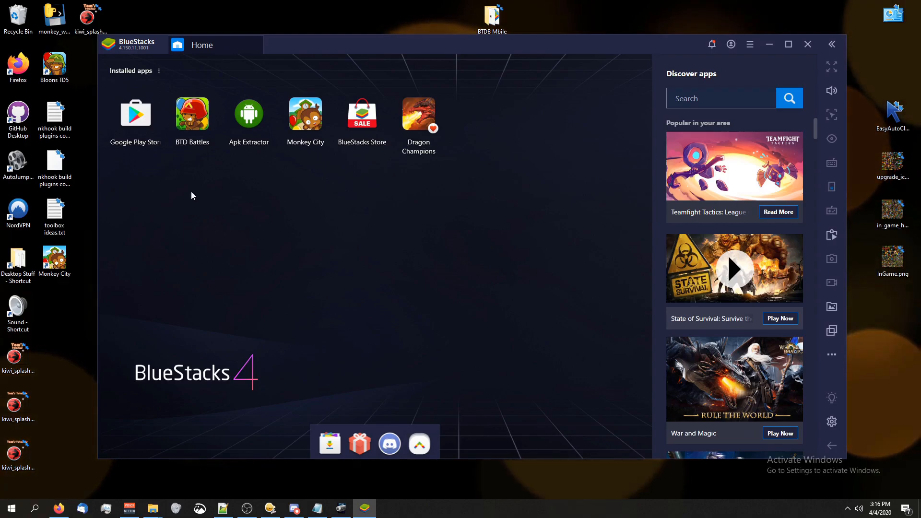
mouse_move(237, 180)
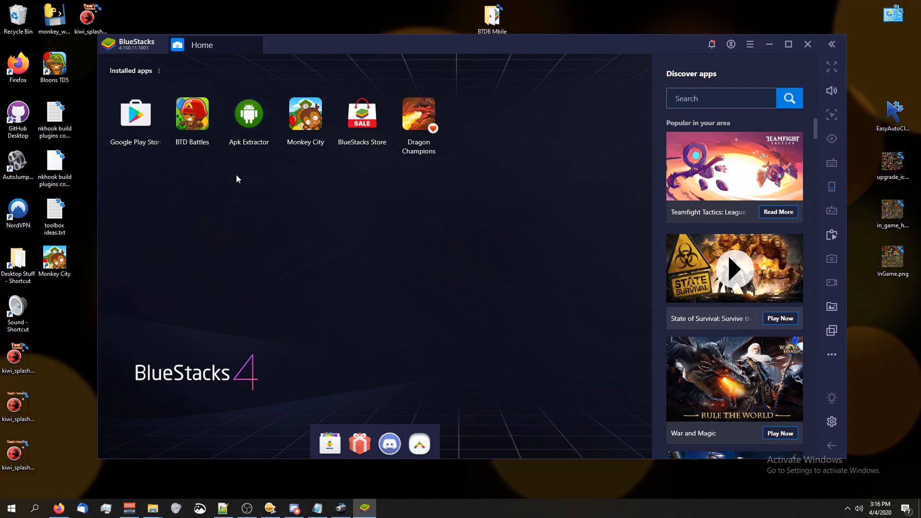
mouse_move(279, 206)
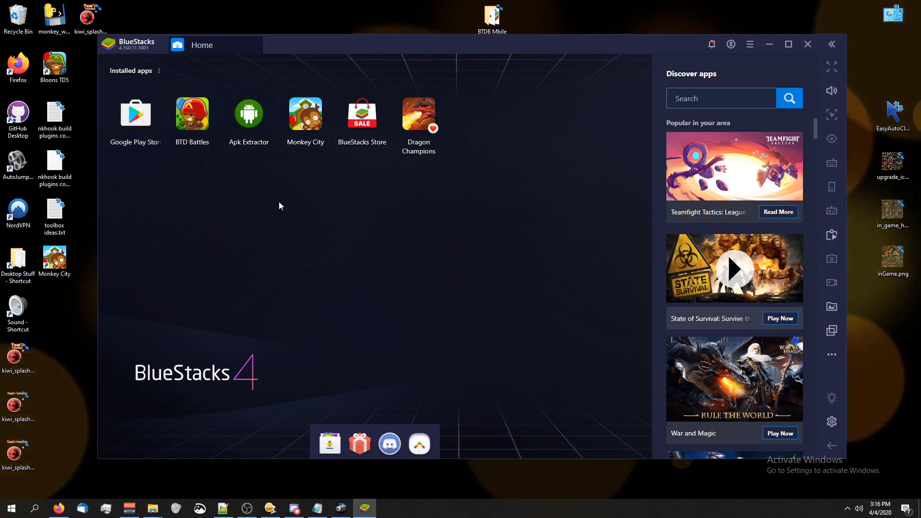
mouse_move(221, 188)
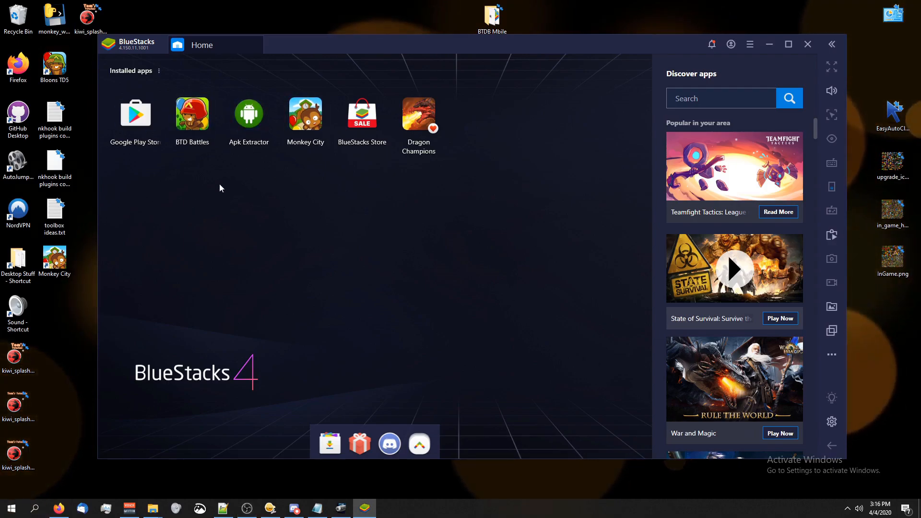
mouse_move(239, 86)
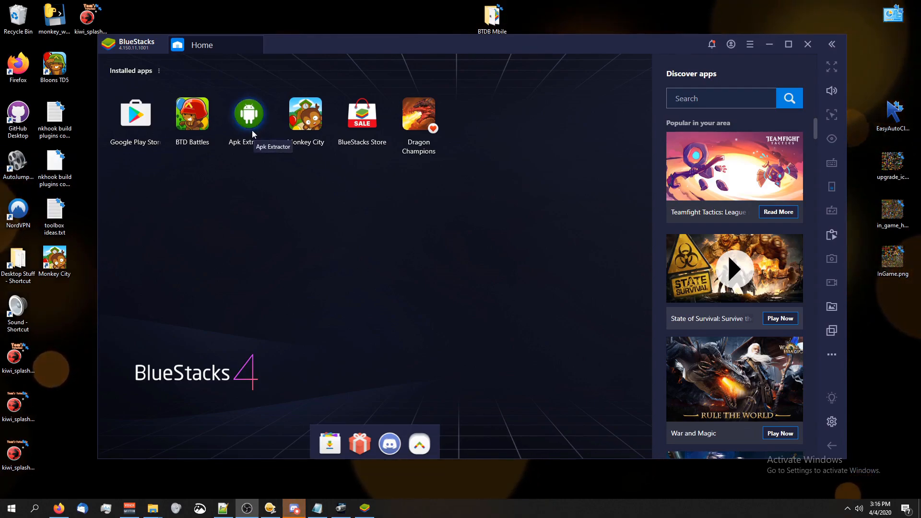
mouse_move(151, 180)
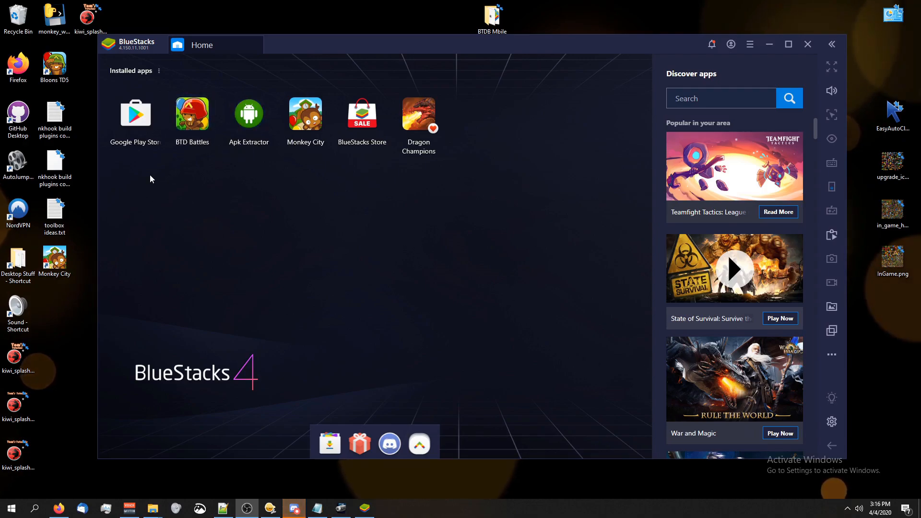
mouse_move(182, 150)
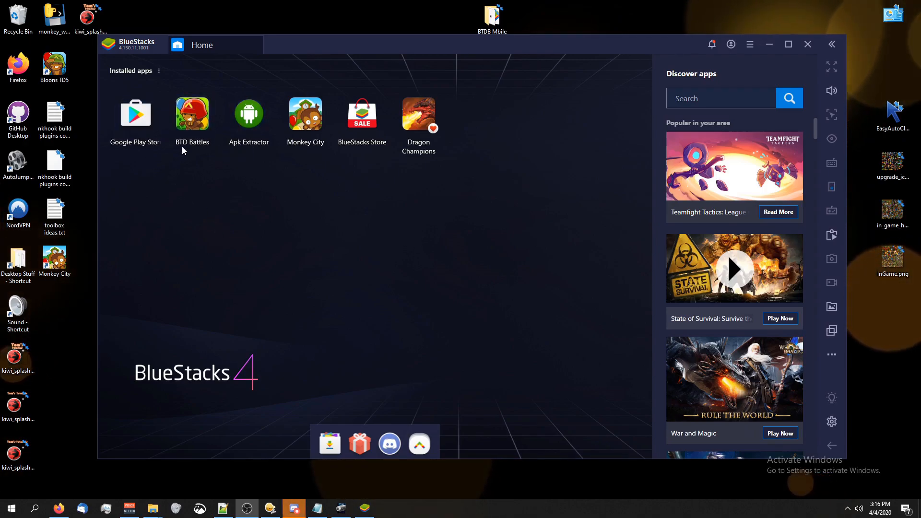
mouse_move(248, 113)
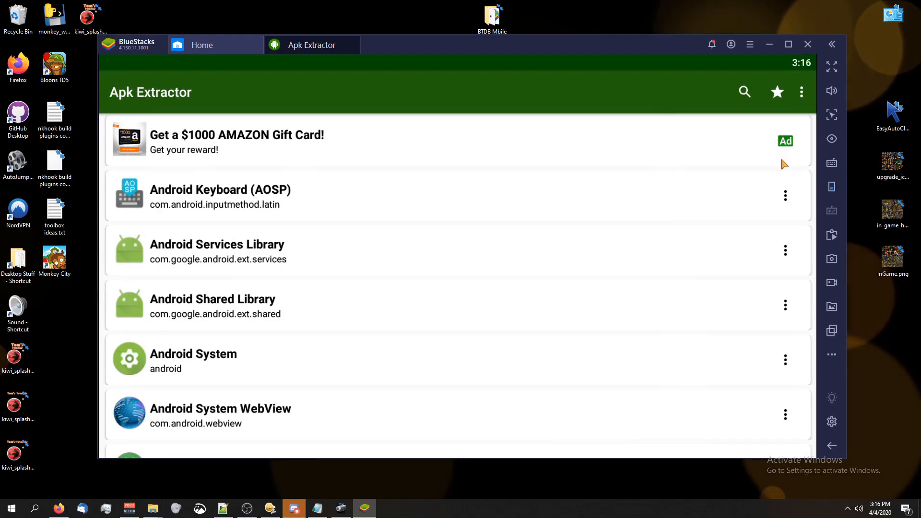
- Scroll Apk Extractor's app list down until Monkey City (com.ninjakiwi.monkeycity) is in view
scroll("down", 3)
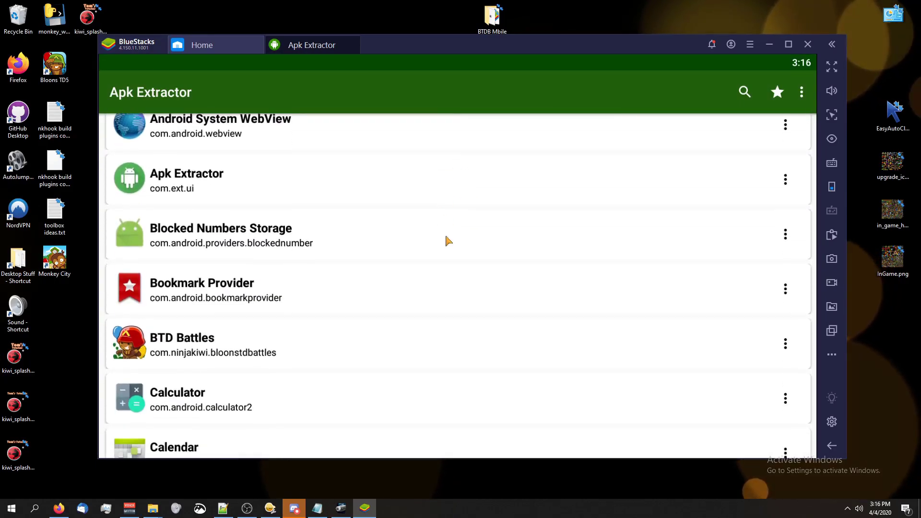
scroll("down", 3)
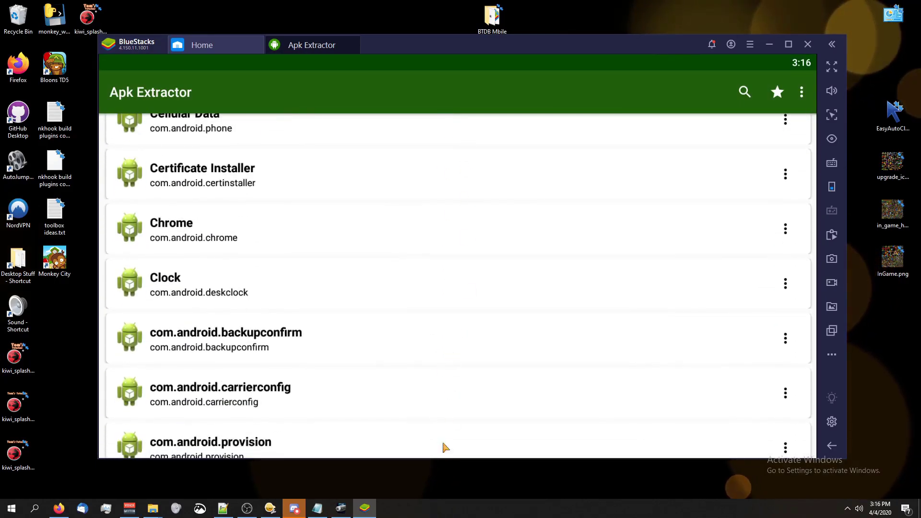
scroll("up", 3)
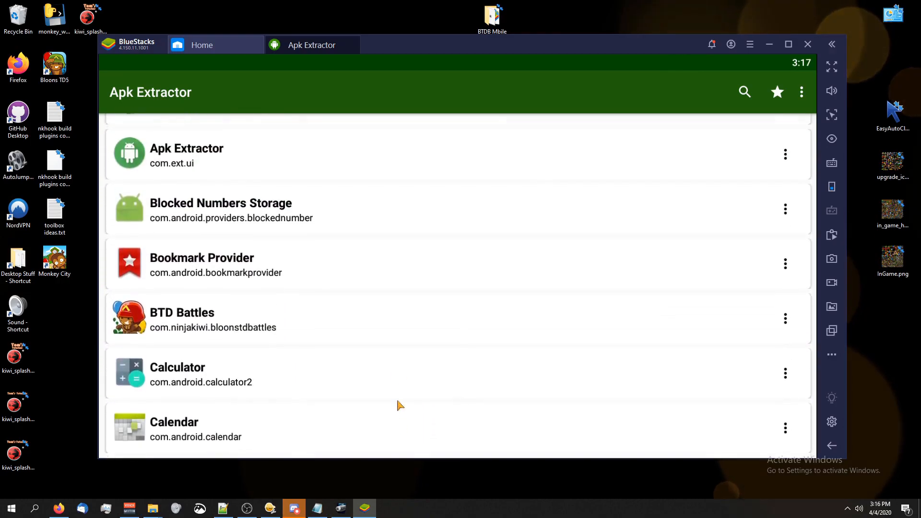
scroll("down", 3)
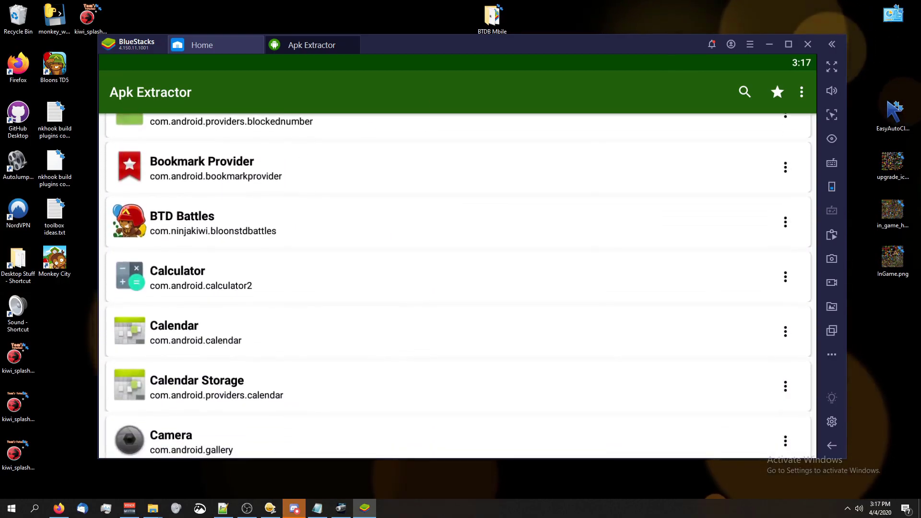
scroll("down", 3)
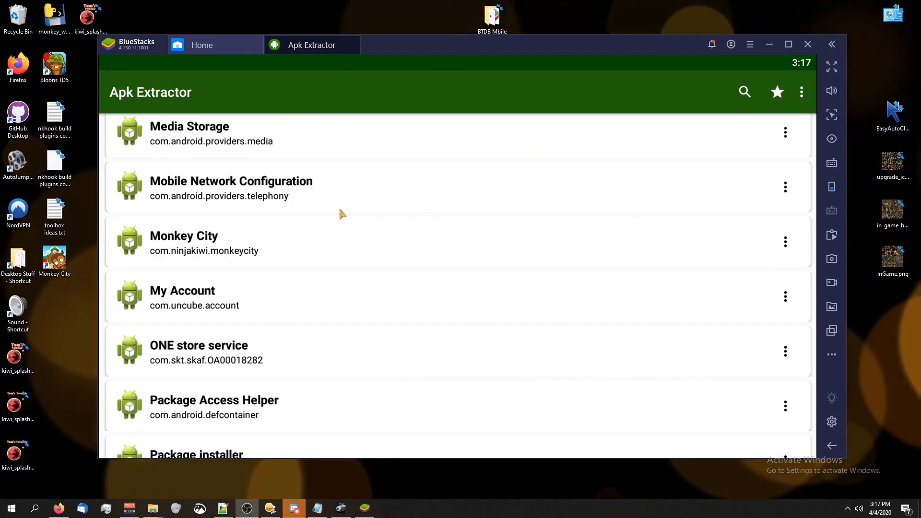
mouse_move(556, 233)
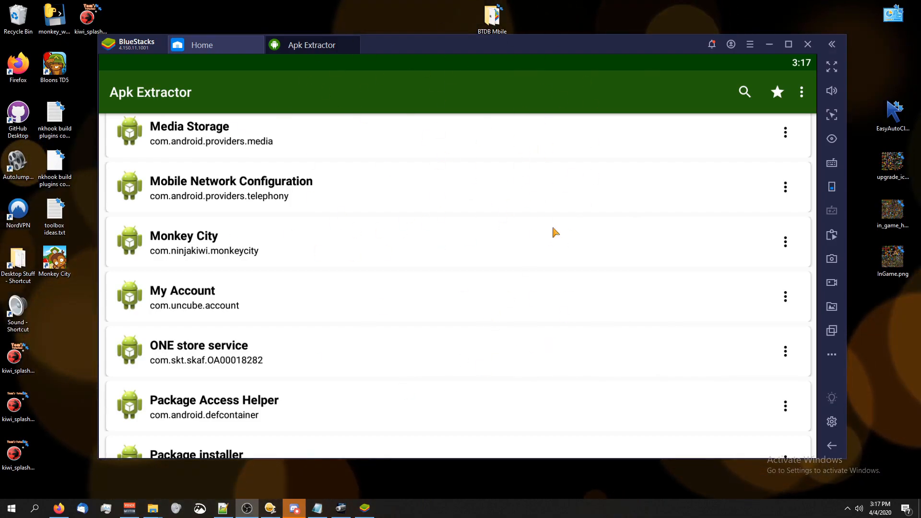
mouse_move(335, 241)
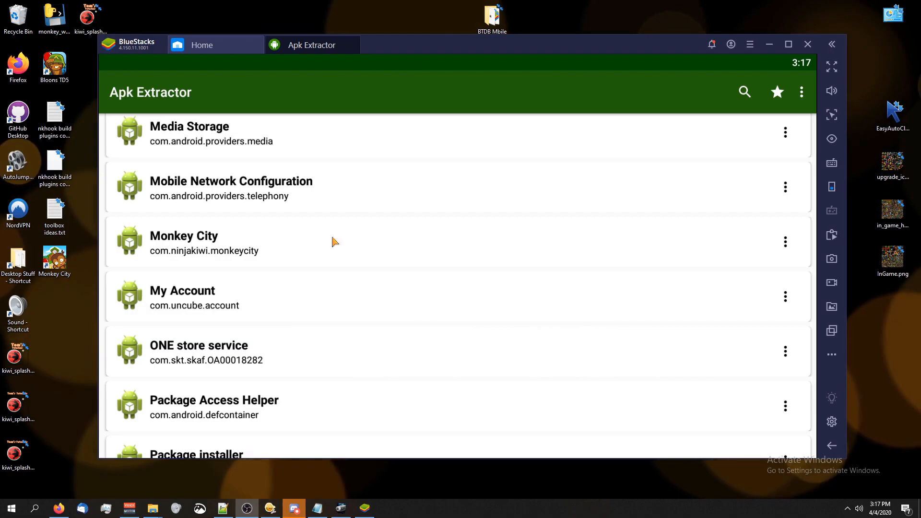
mouse_move(148, 410)
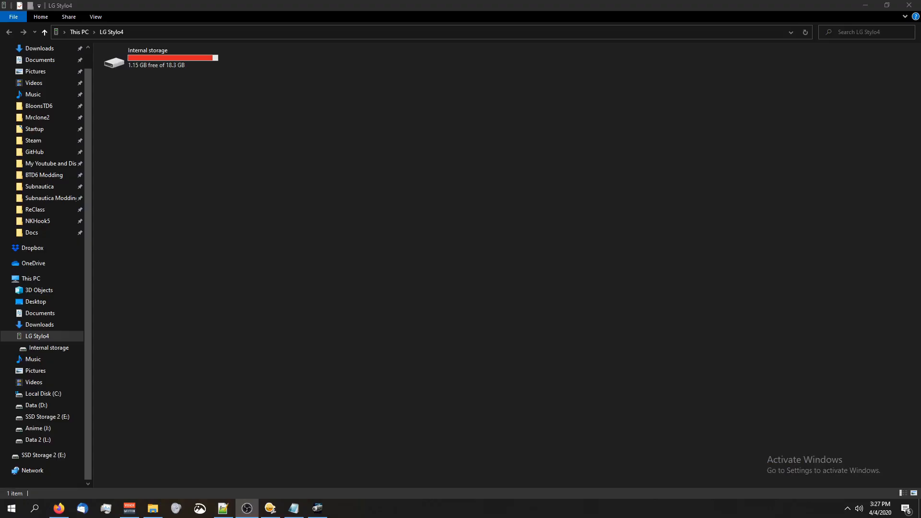
mouse_move(290, 155)
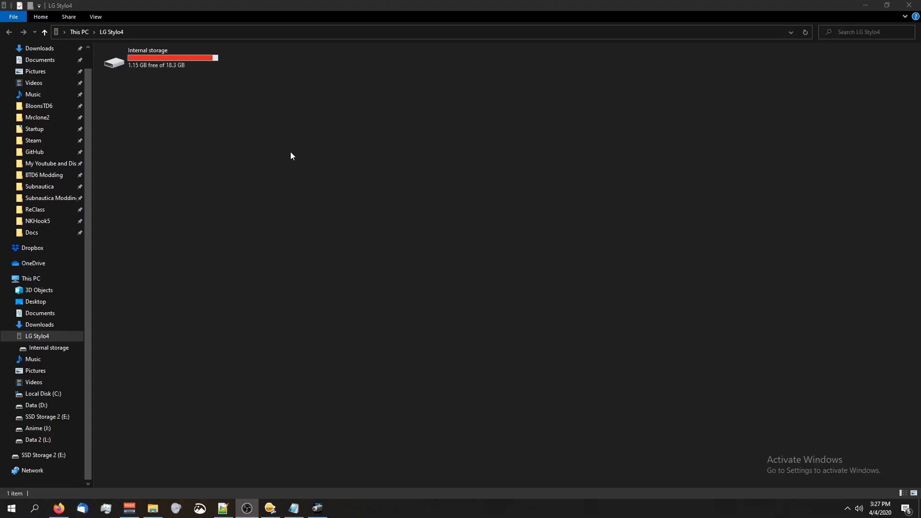
- Browse the phone's Internal storage into ExtractedApks and select the BTD Battles and Monkey City APKs
left_click(171, 58)
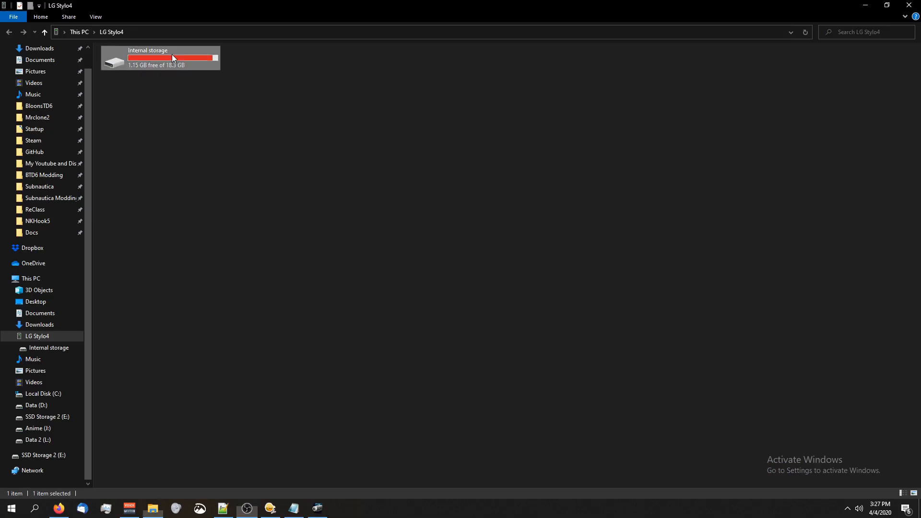
double_click(160, 58)
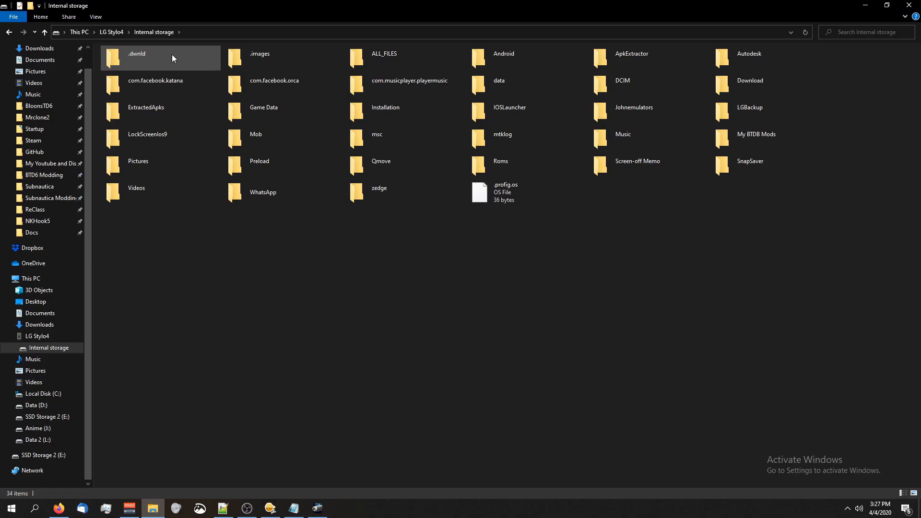
left_click(411, 293)
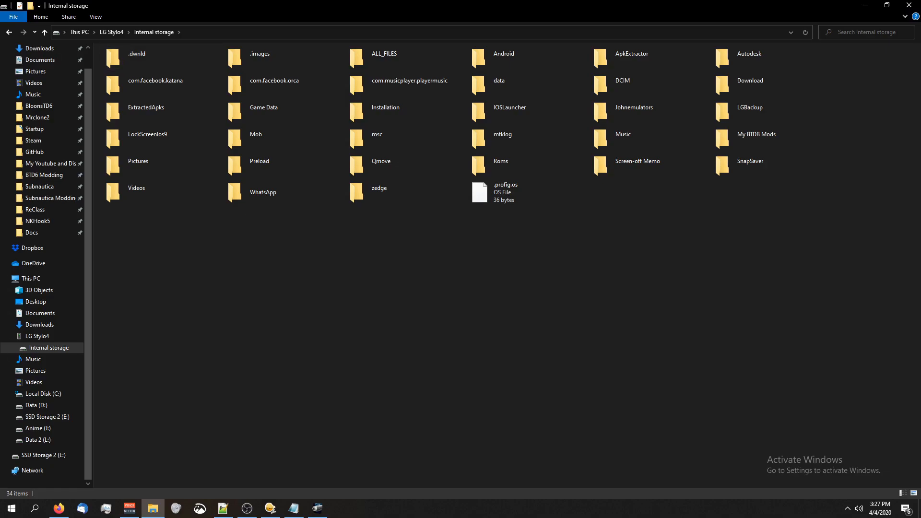
double_click(146, 108)
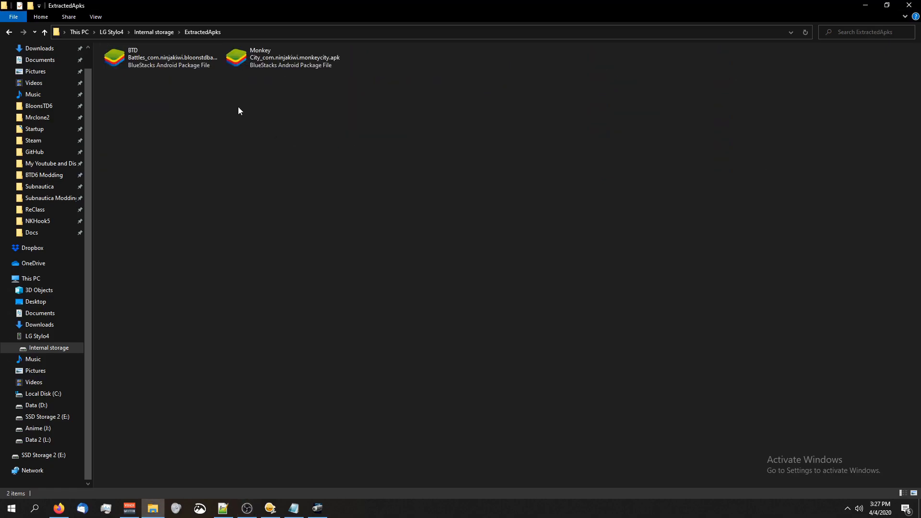
left_click(158, 57)
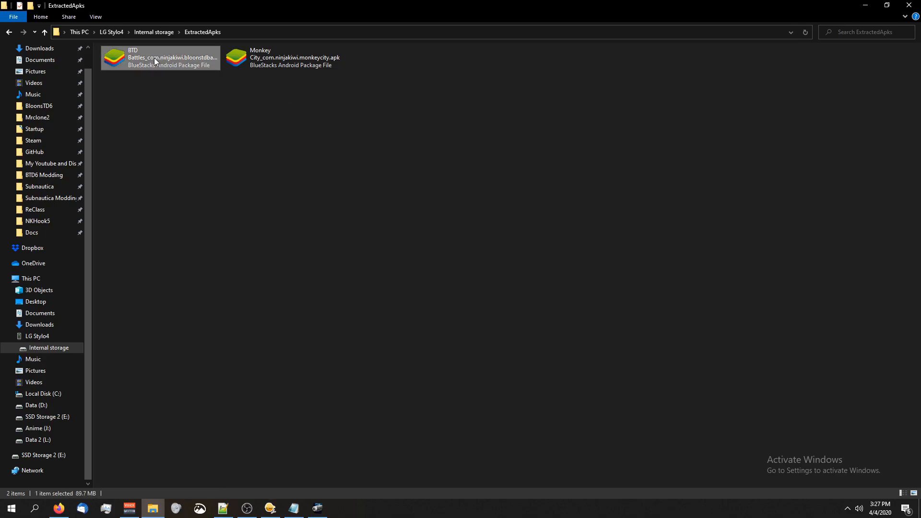
left_click(282, 58)
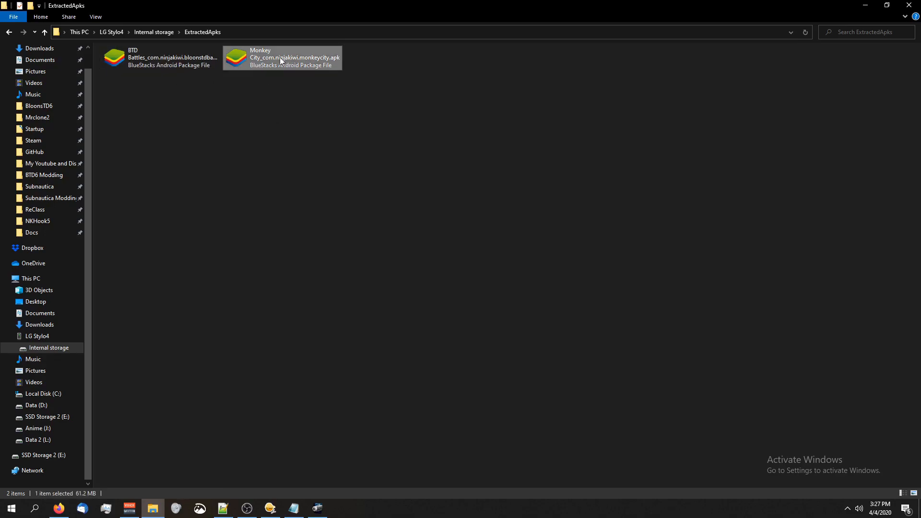
mouse_move(311, 61)
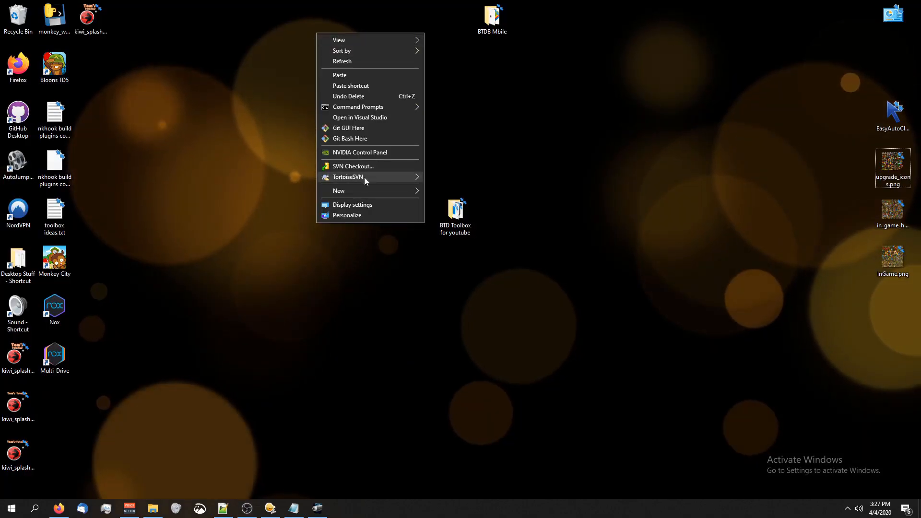
- Create a desktop folder named BMC Mobile and go into it
left_click(339, 190)
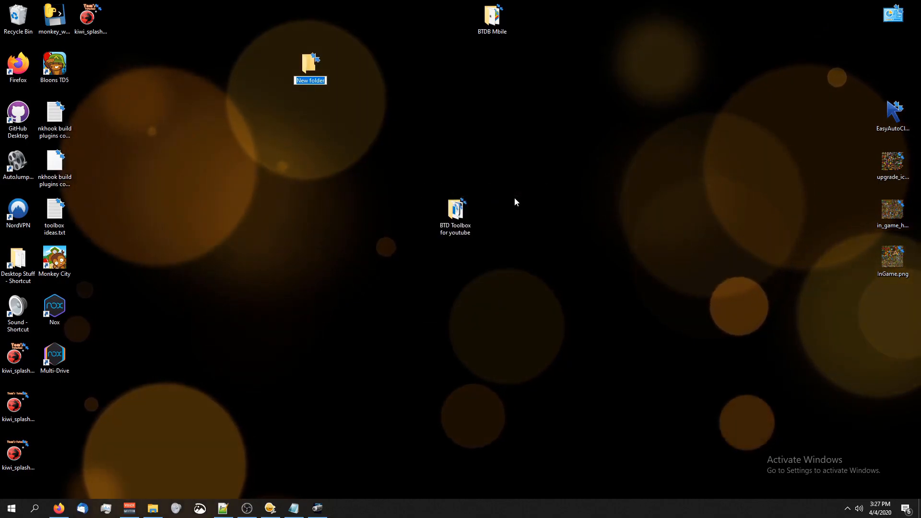
type("BMC Mobile")
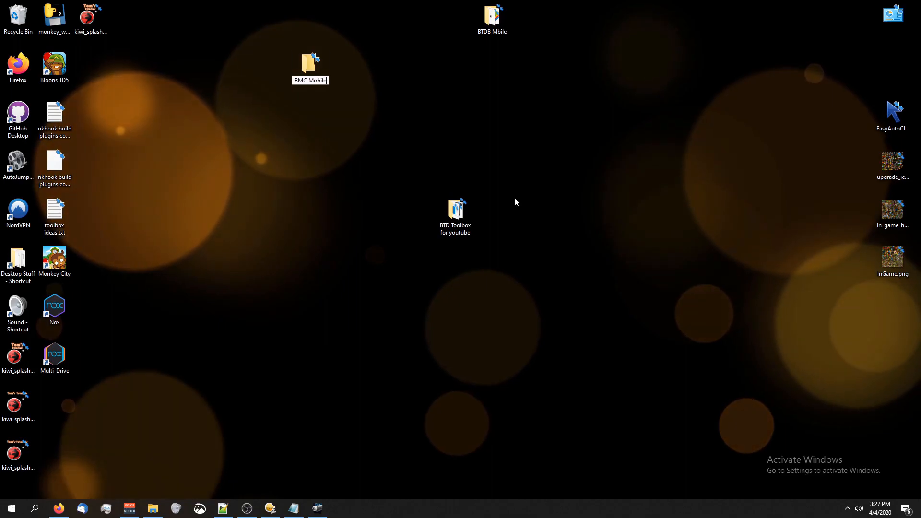
double_click(310, 64)
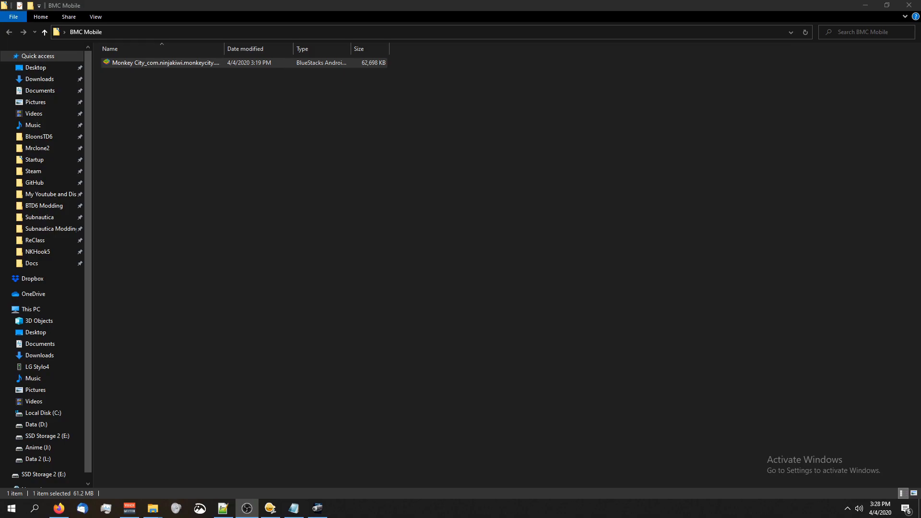
right_click(147, 62)
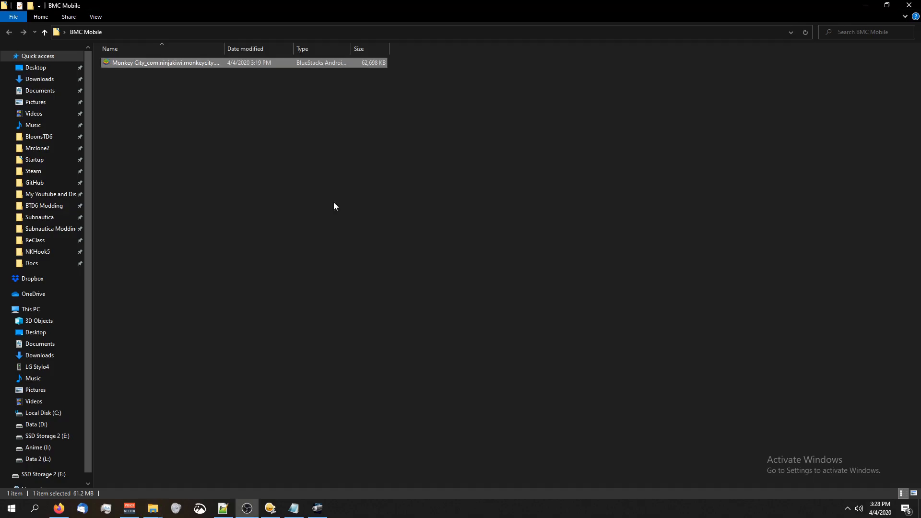
right_click(164, 63)
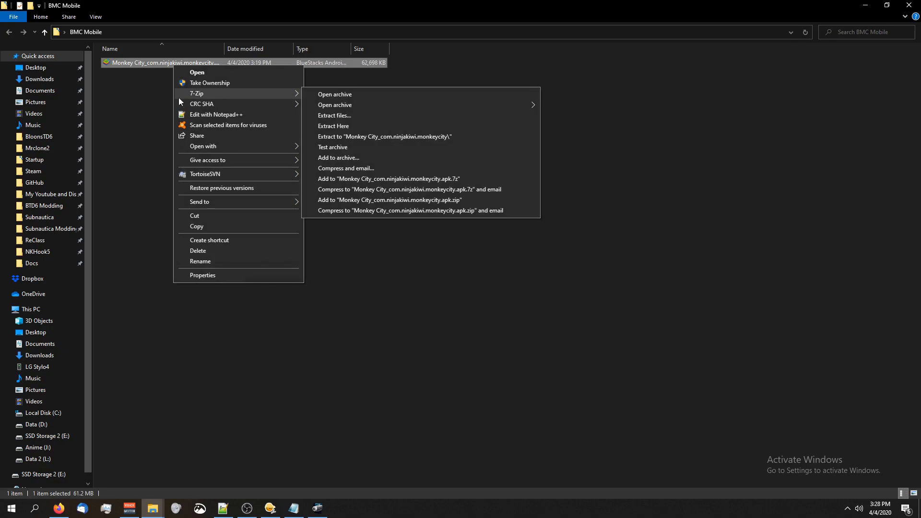
left_click(129, 325)
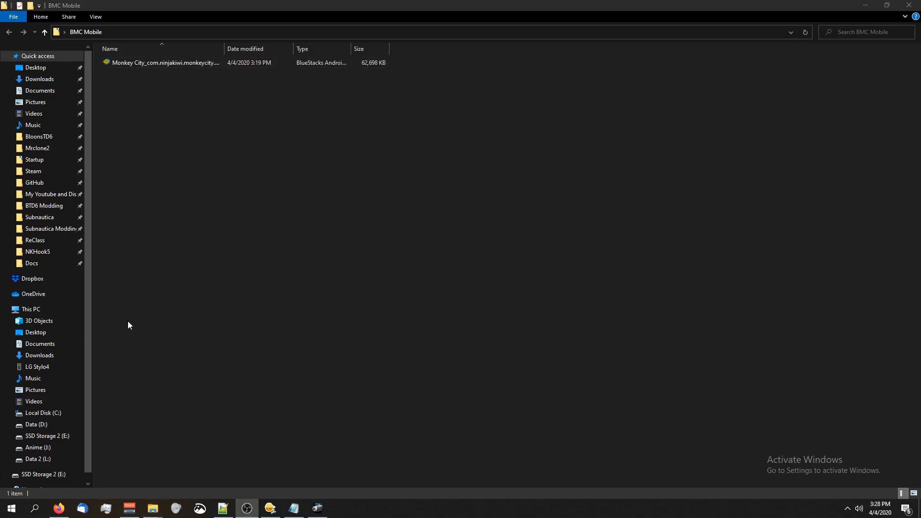
- Launch 7-Zip File Manager from the Start menu and point it at the BMC Mobile folder path
left_click(11, 508)
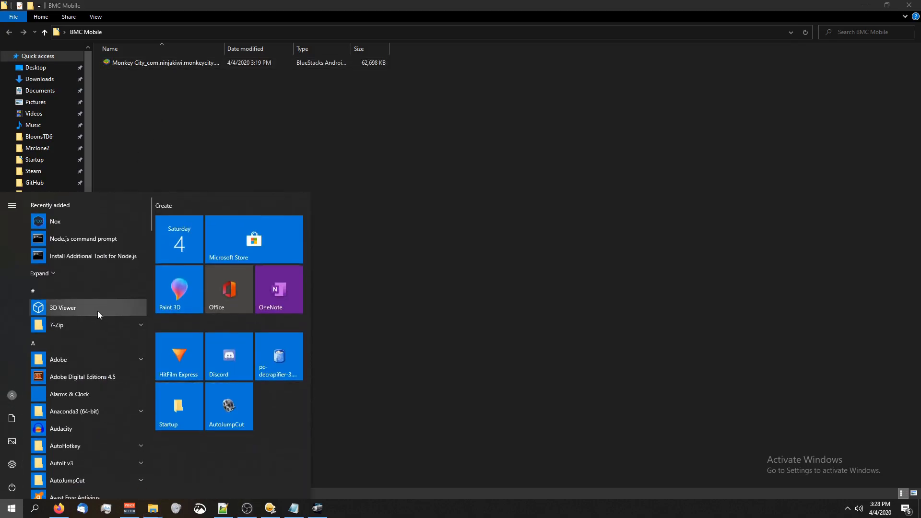
left_click(57, 324)
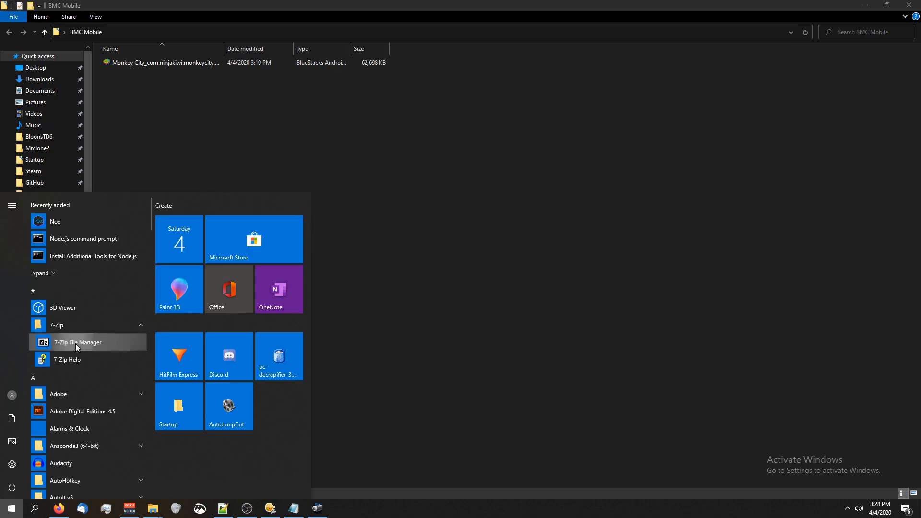
left_click(77, 342)
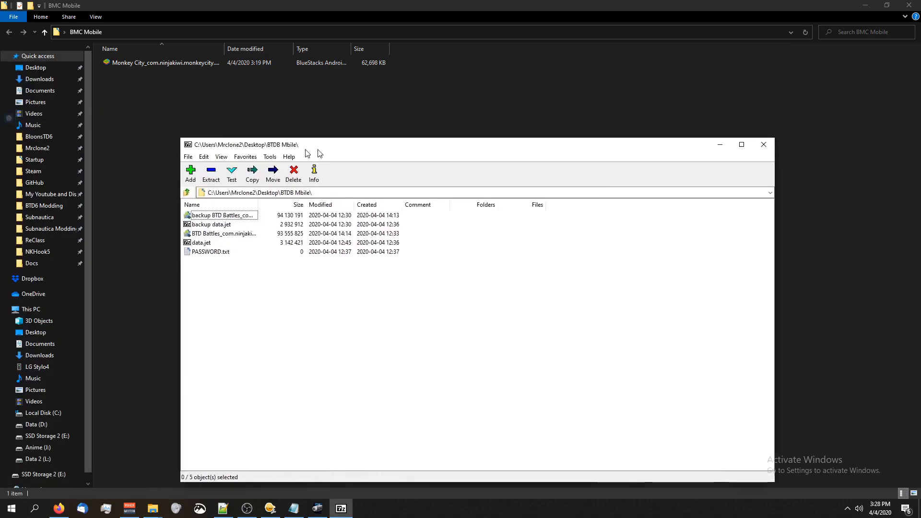
left_click_drag(240, 144, 304, 135)
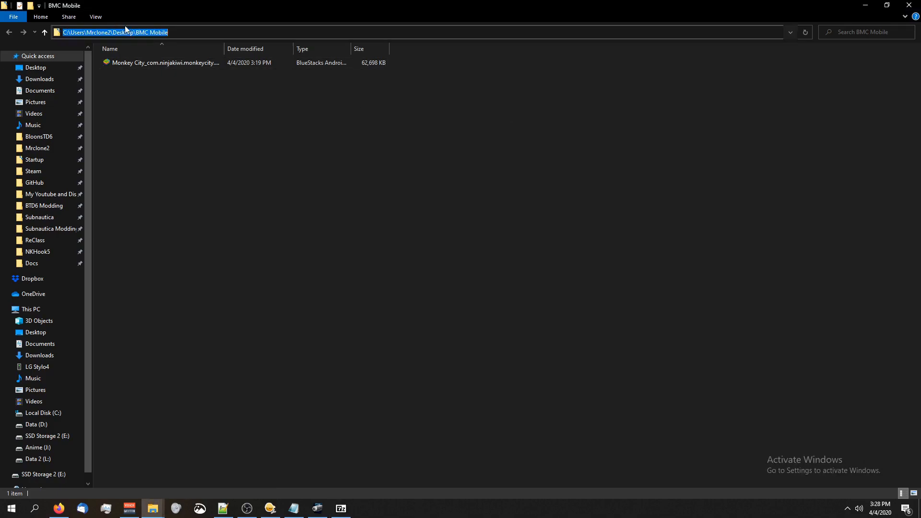
left_click(164, 63)
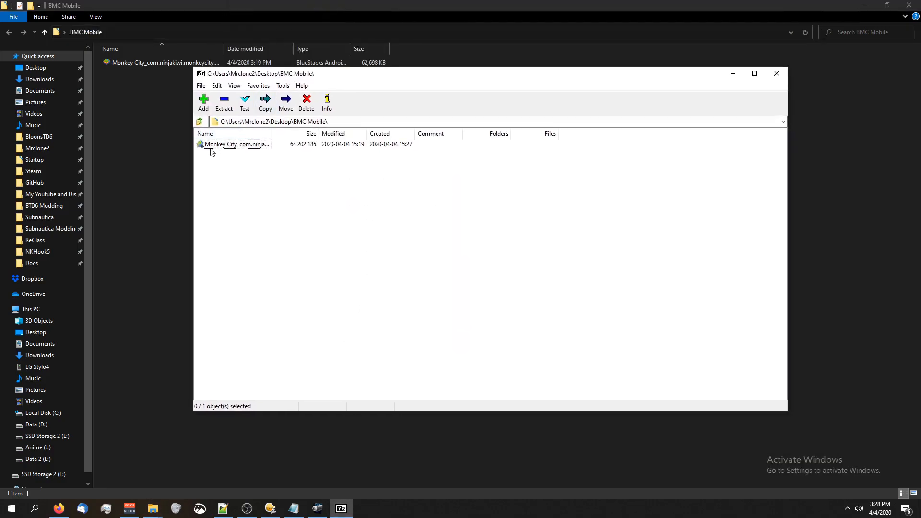
- Browse inside the Monkey City APK to assets, backing out of AssetBundles
double_click(236, 144)
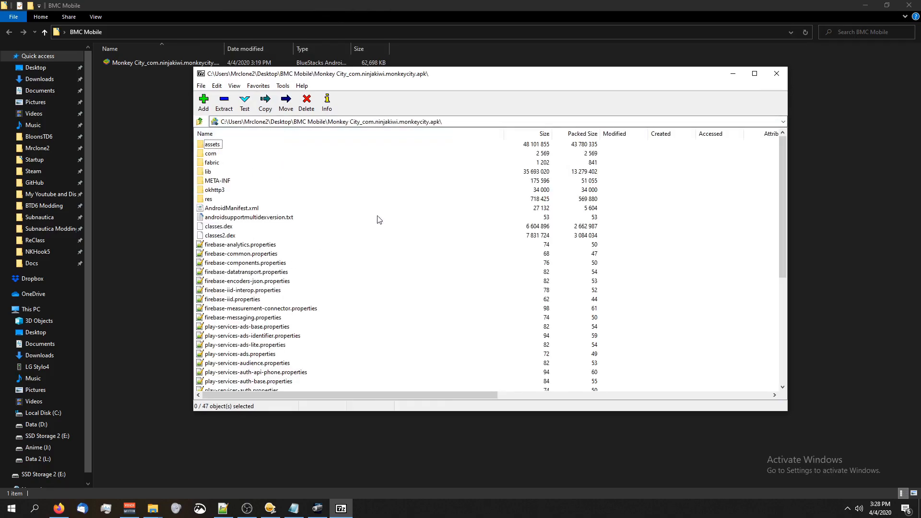
mouse_move(173, 189)
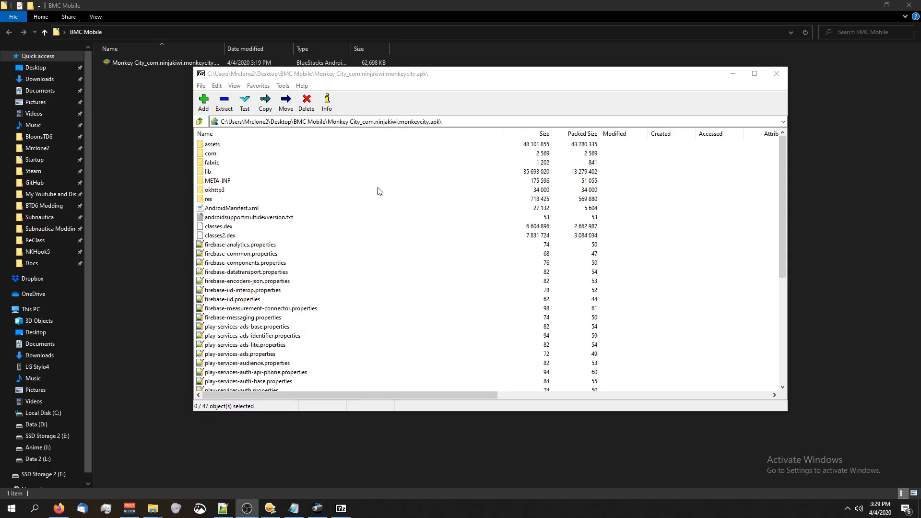
double_click(212, 144)
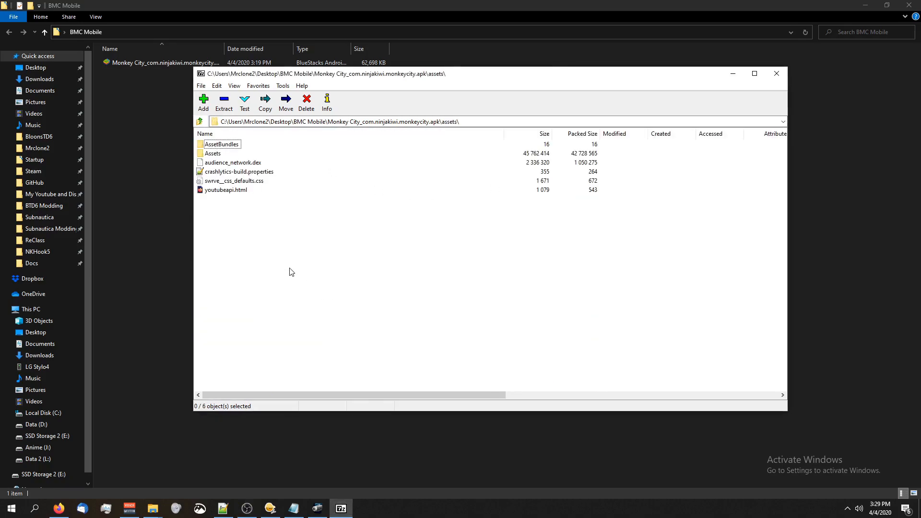
mouse_move(210, 151)
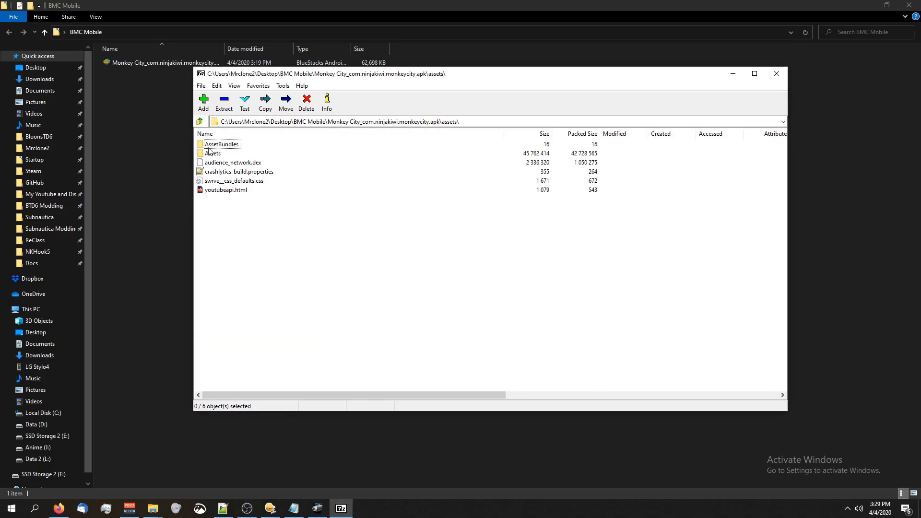
double_click(220, 144)
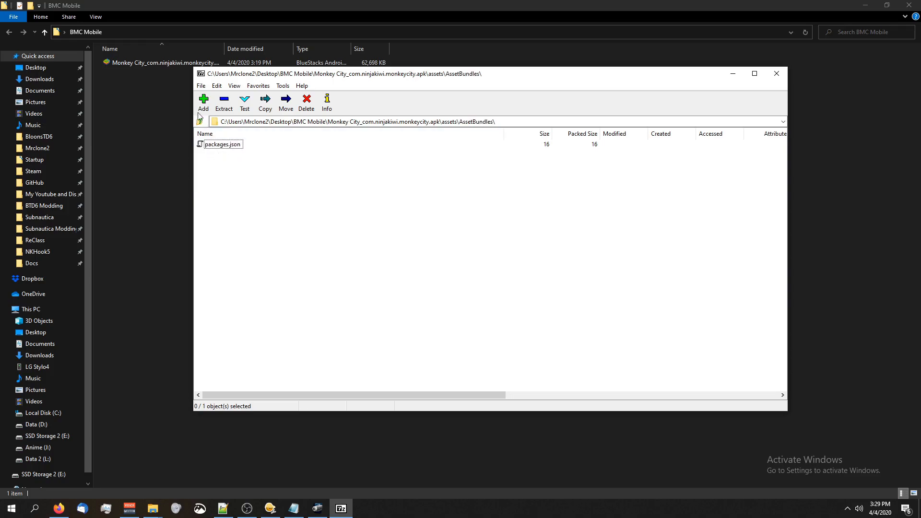
left_click(199, 121)
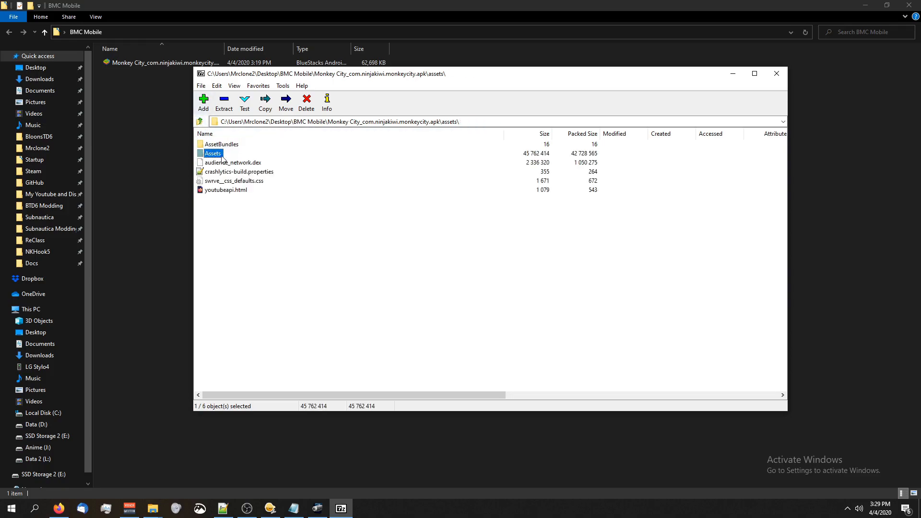
- Enter the Assets folder and drag data.jet out into the BMC Mobile Explorer window
left_click(213, 154)
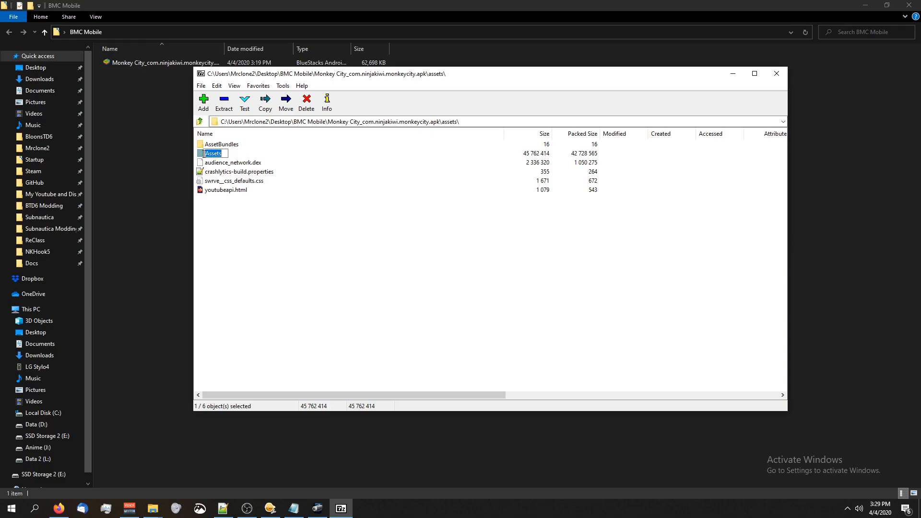
double_click(214, 154)
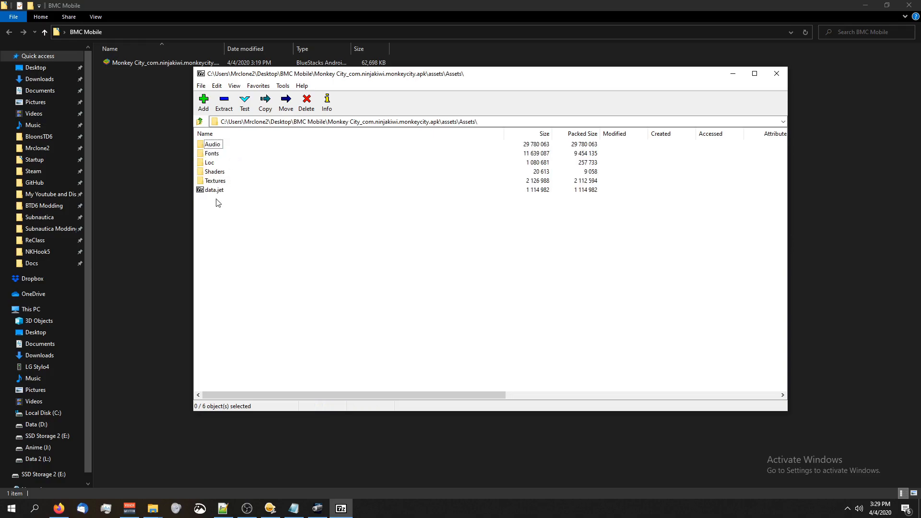
left_click(214, 190)
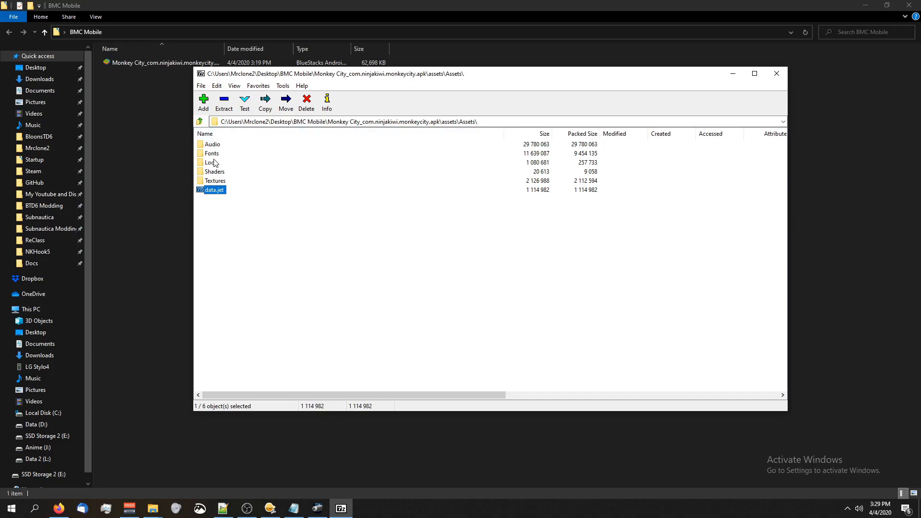
mouse_move(216, 193)
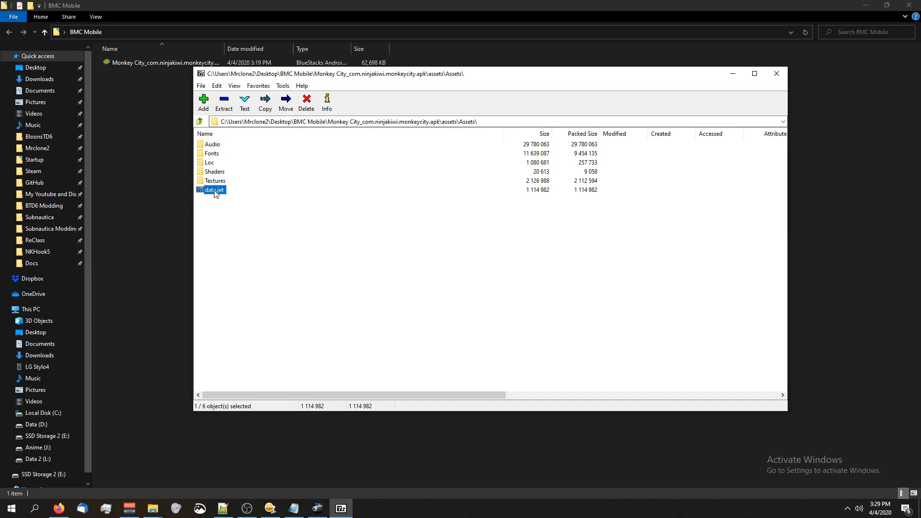
mouse_move(219, 198)
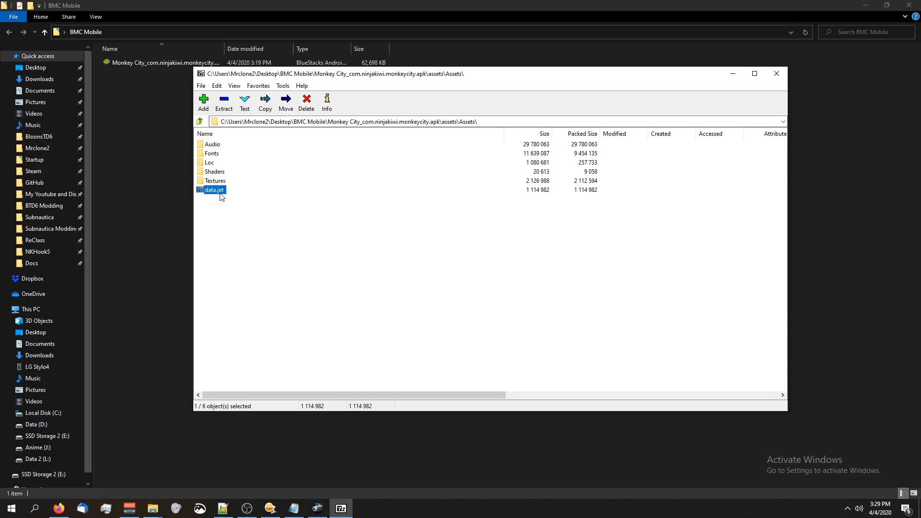
left_click(776, 74)
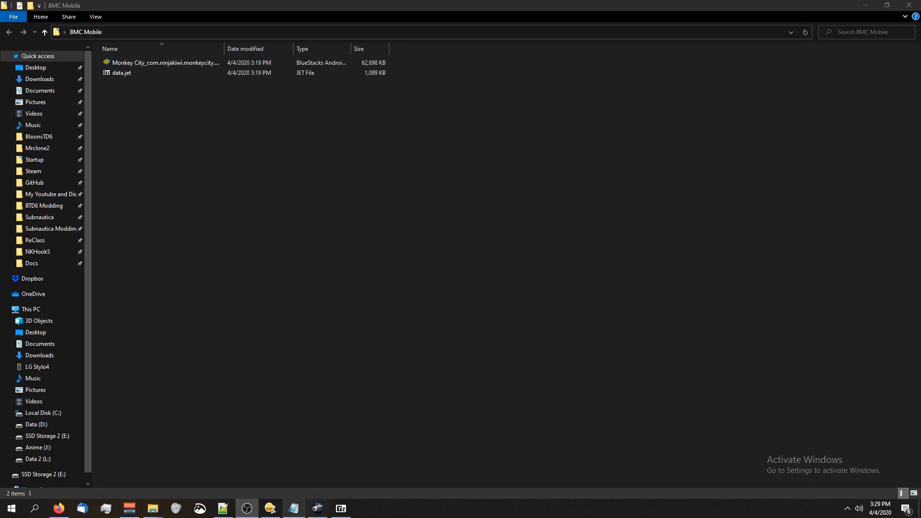
- Extract data.jet here with 7-Zip, confirming the password to unpack its Assets folder
left_click(293, 508)
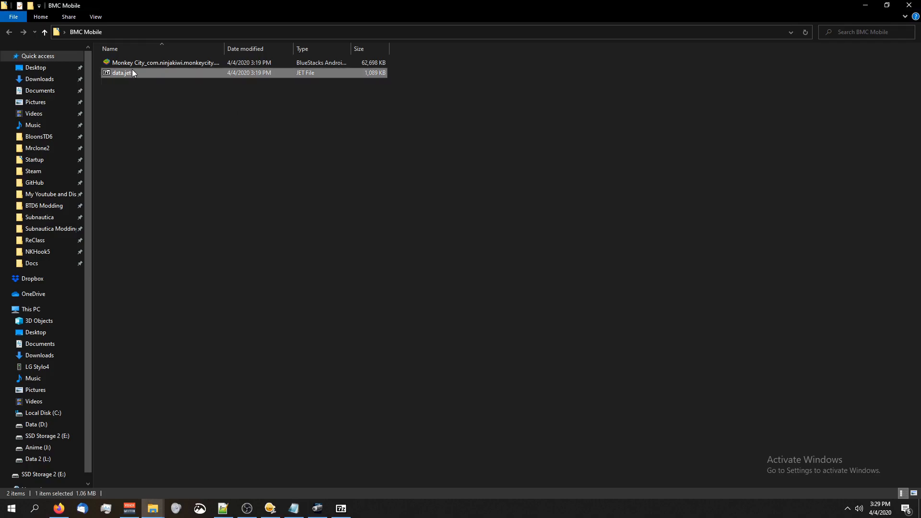
right_click(122, 73)
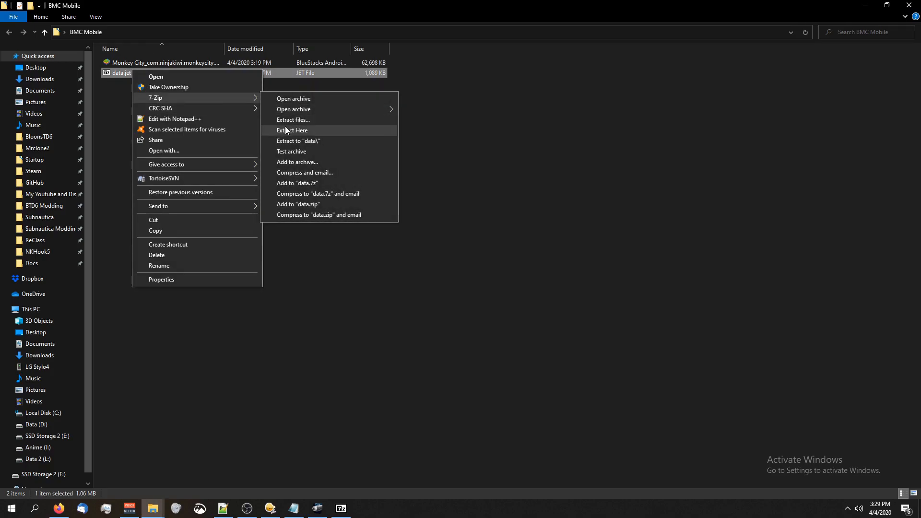
left_click(292, 131)
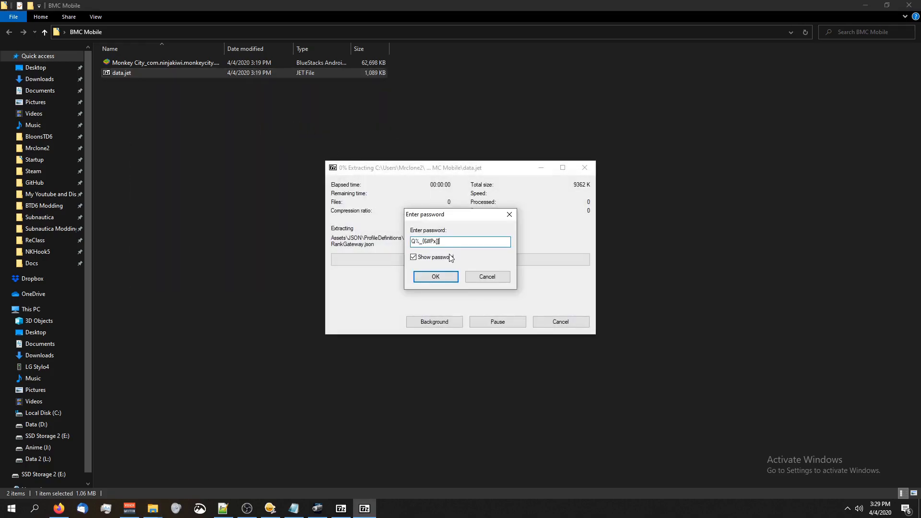
left_click(434, 277)
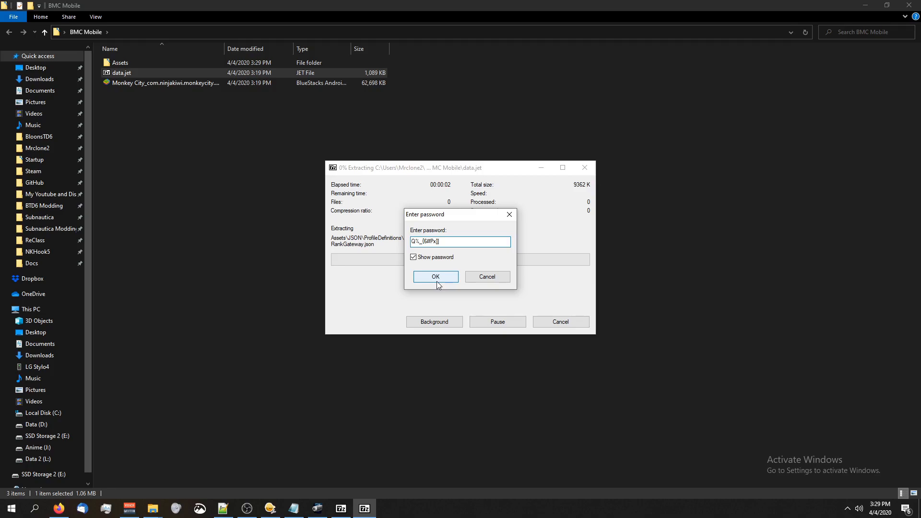
left_click(434, 276)
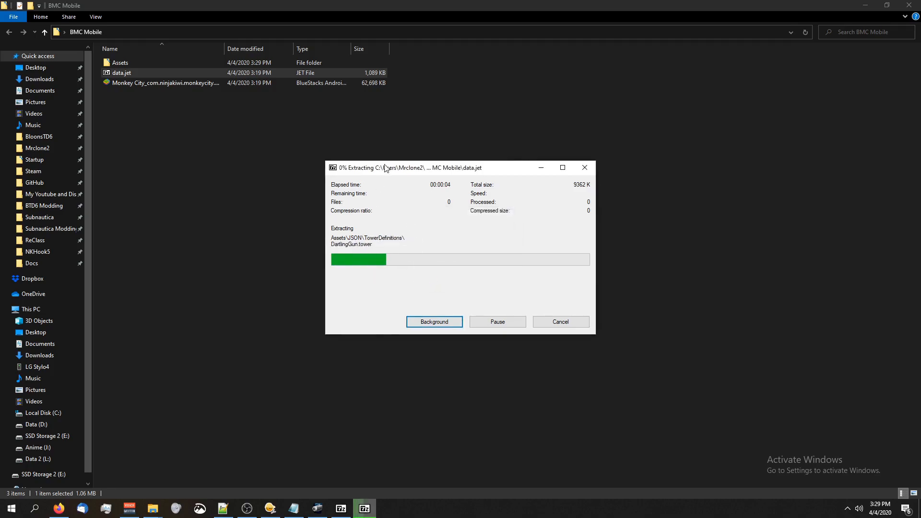
- Go into the extracted Assets folder holding JSON and Scripts
right_click(120, 72)
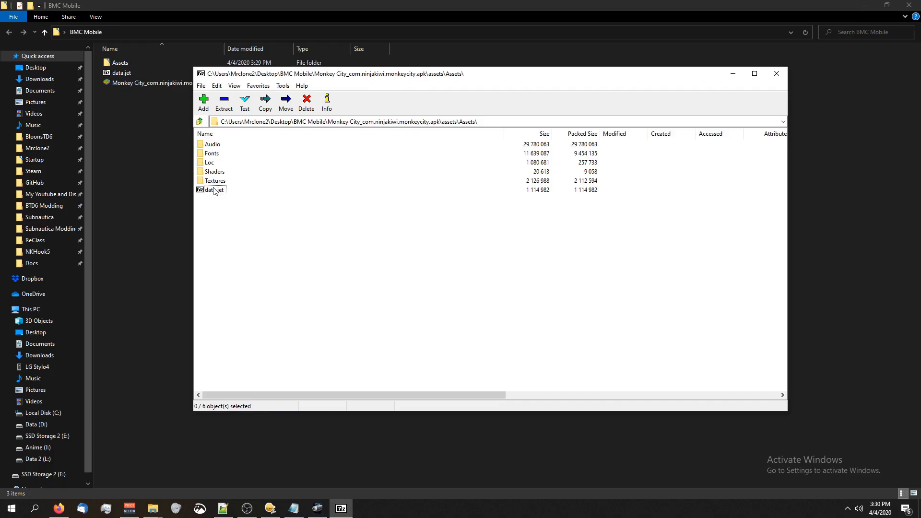
double_click(213, 189)
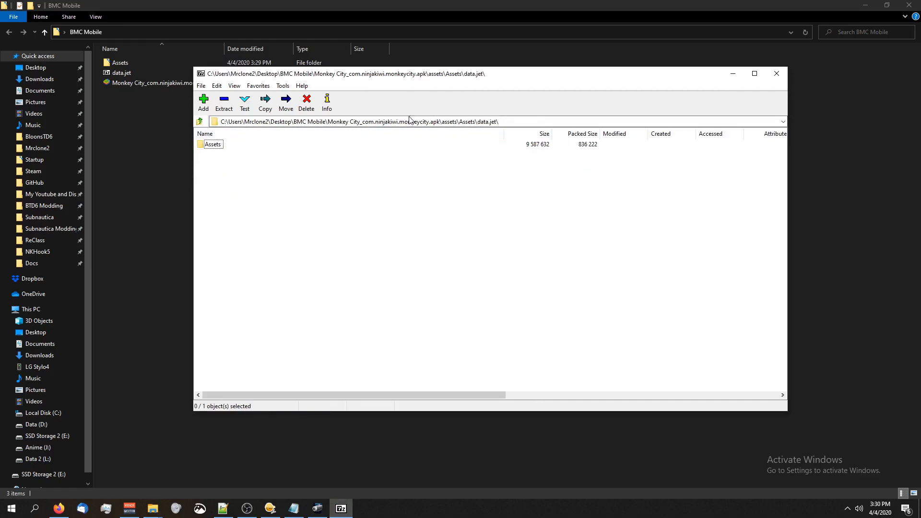
mouse_move(211, 149)
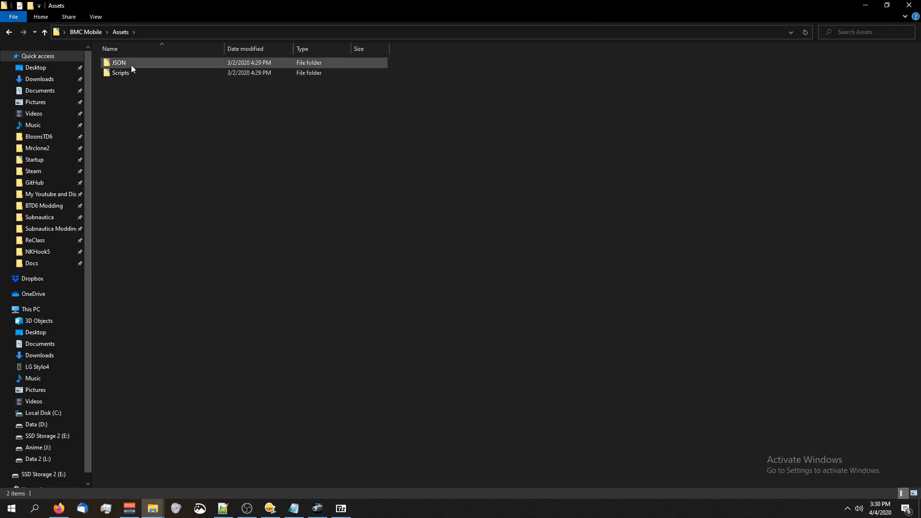
- Go into the JSON folder to see its game definition folders and files
double_click(121, 72)
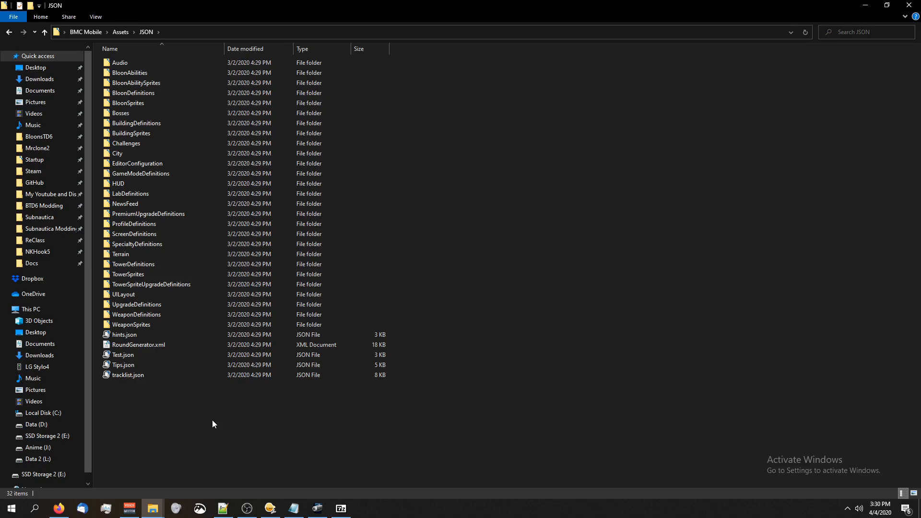
mouse_move(523, 295)
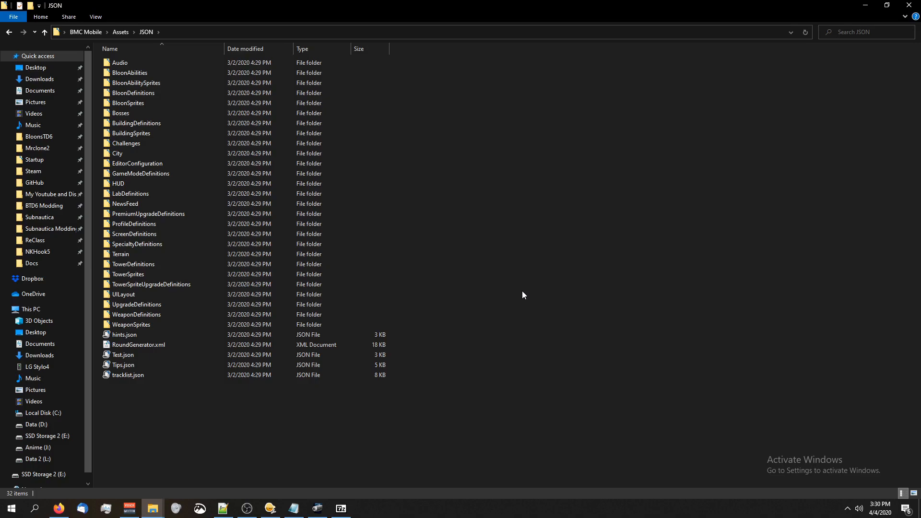
mouse_move(442, 289)
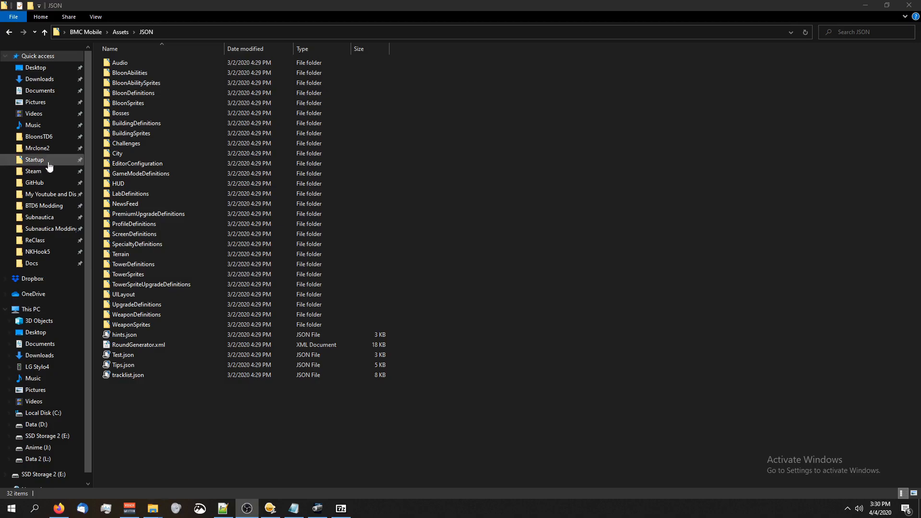
mouse_move(252, 468)
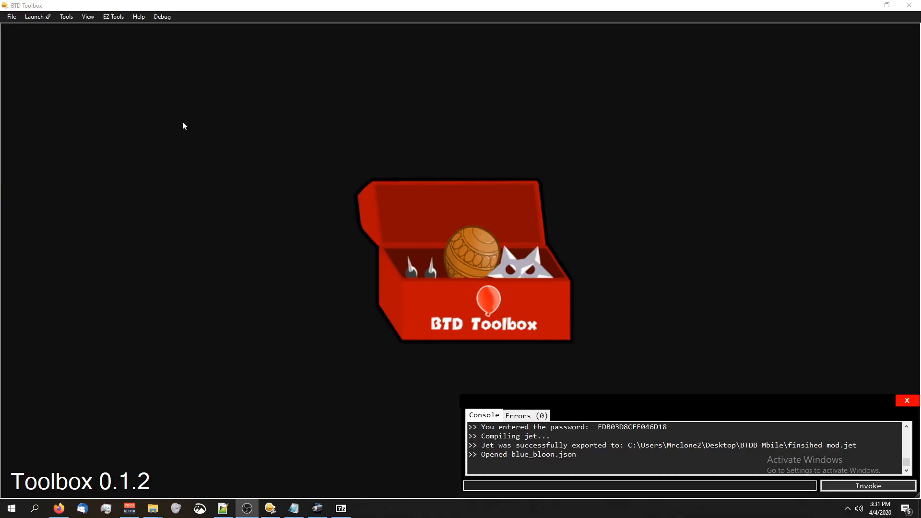
mouse_move(411, 203)
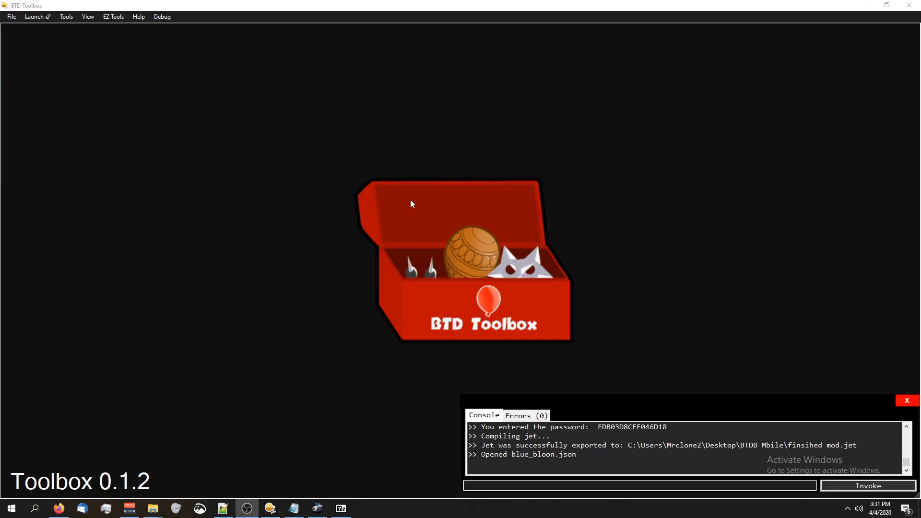
- Choose File > New > Project from .jet (No Game) in BTD Toolbox
left_click(11, 16)
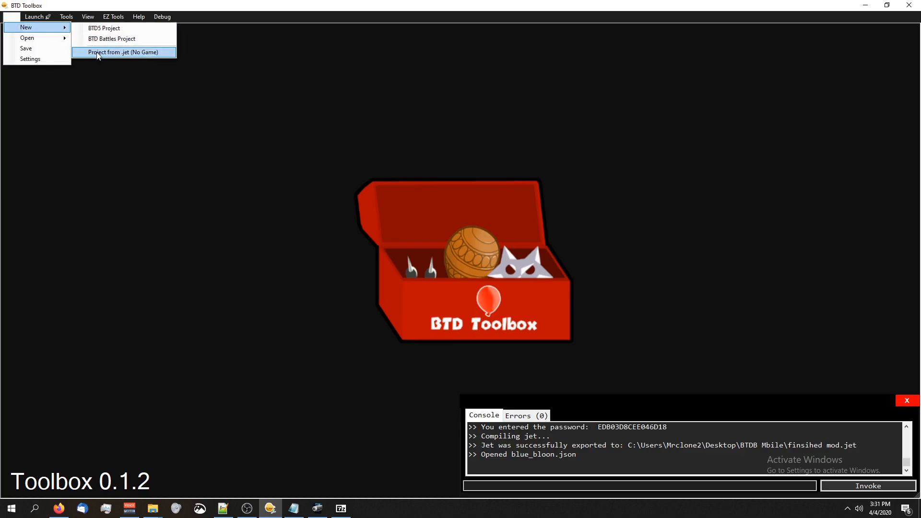
mouse_move(111, 56)
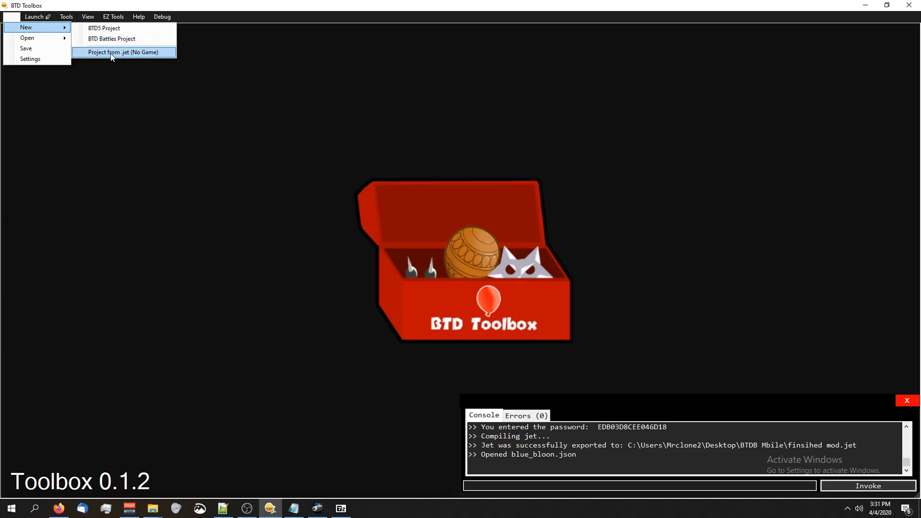
mouse_move(114, 60)
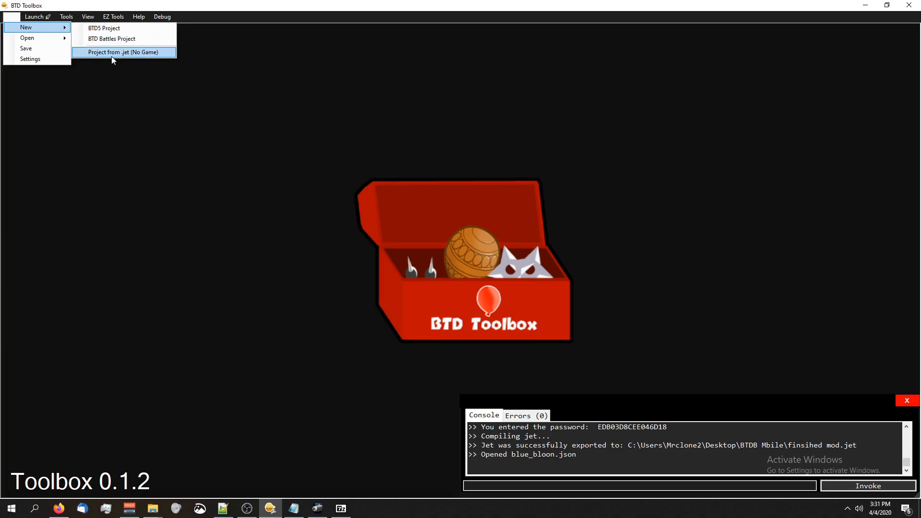
mouse_move(87, 52)
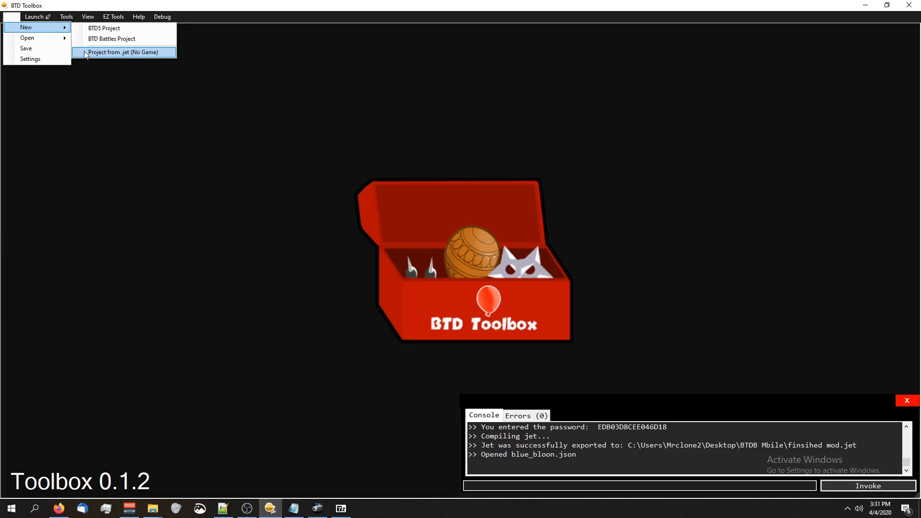
left_click(122, 52)
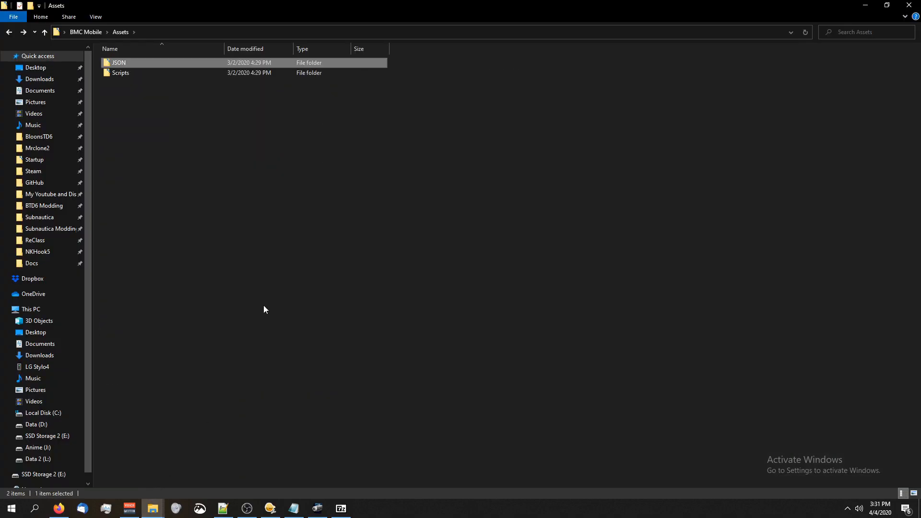
- Pick data.jet from BMC Mobile and create the project named 'bmc mod'
left_click(44, 32)
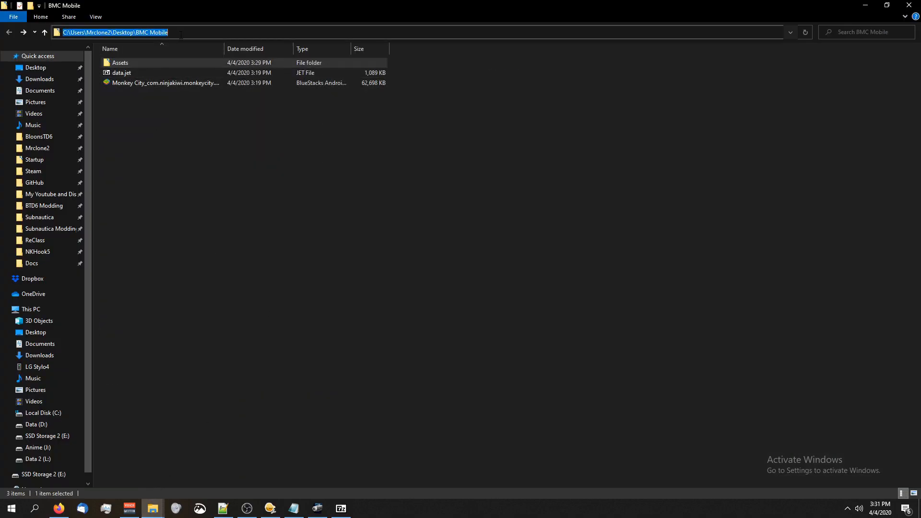
left_click(121, 72)
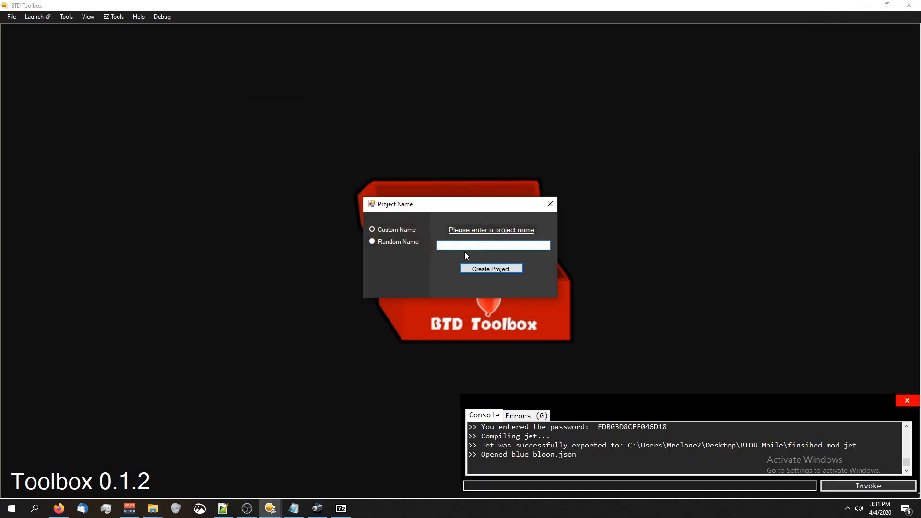
type("bmc mod")
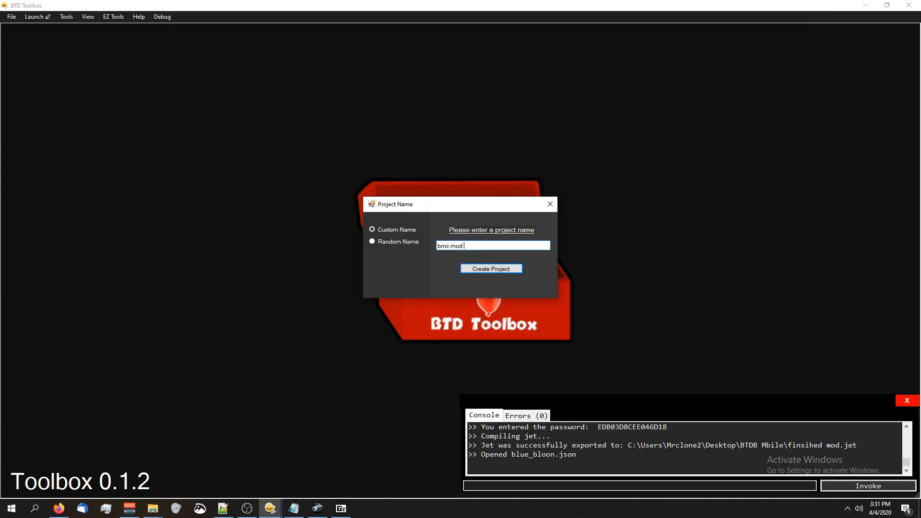
left_click(491, 269)
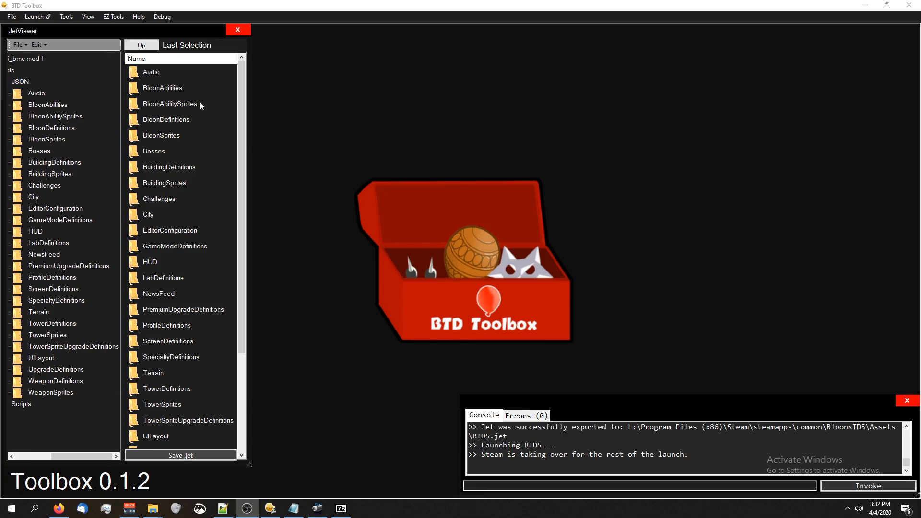
mouse_move(576, 170)
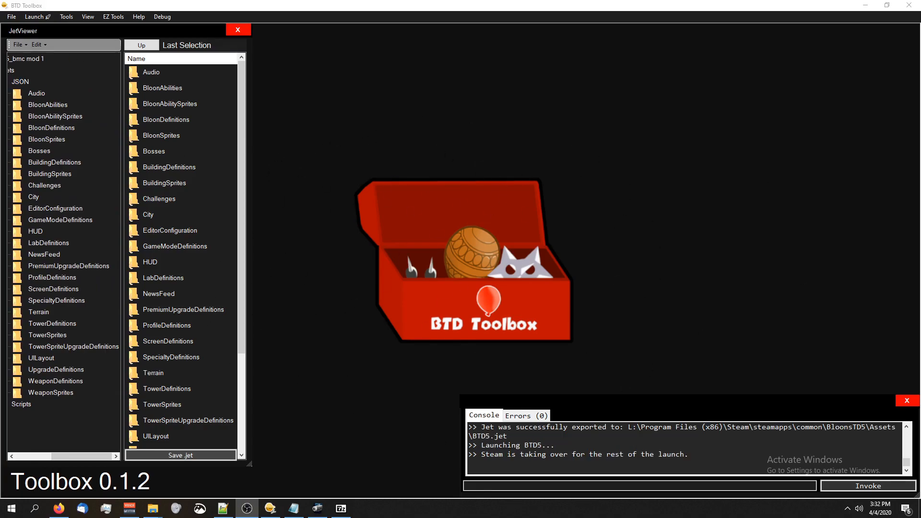
mouse_move(163, 448)
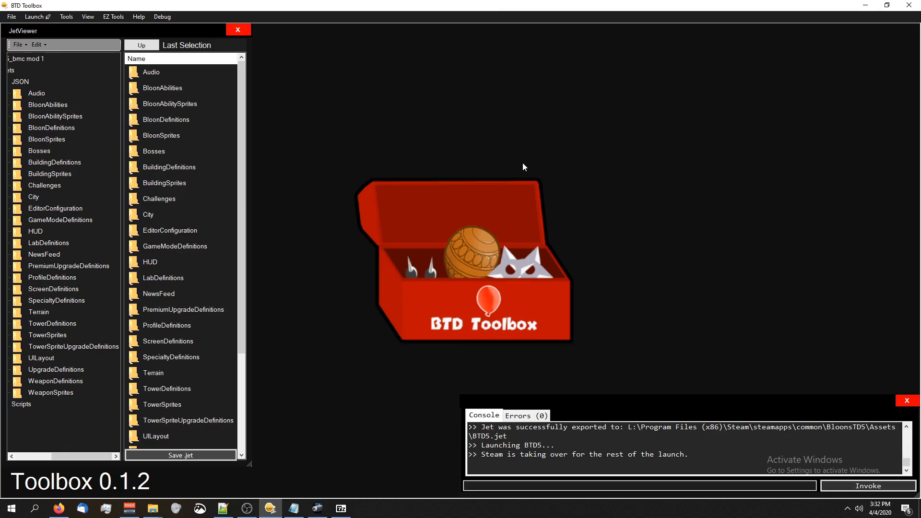
mouse_move(555, 246)
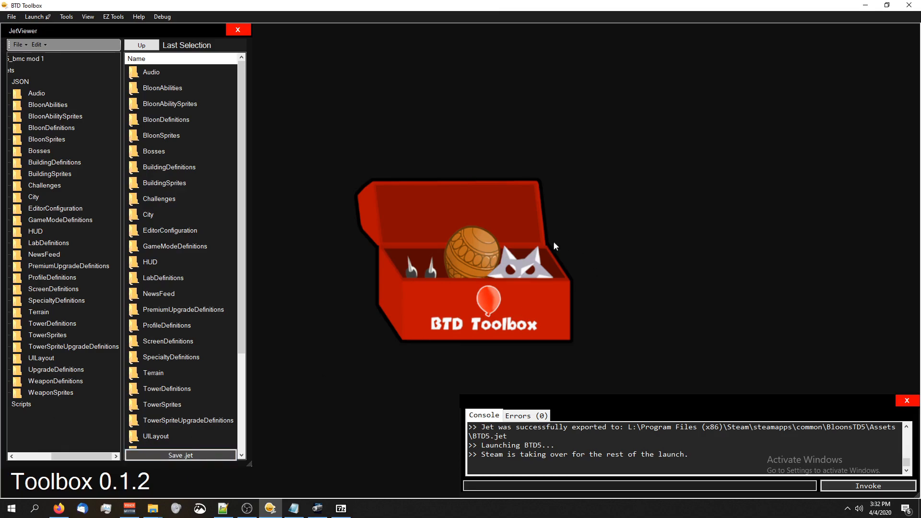
- Start saving the bmc mod 1 project out as a .jet file from the JetViewer
left_click(36, 16)
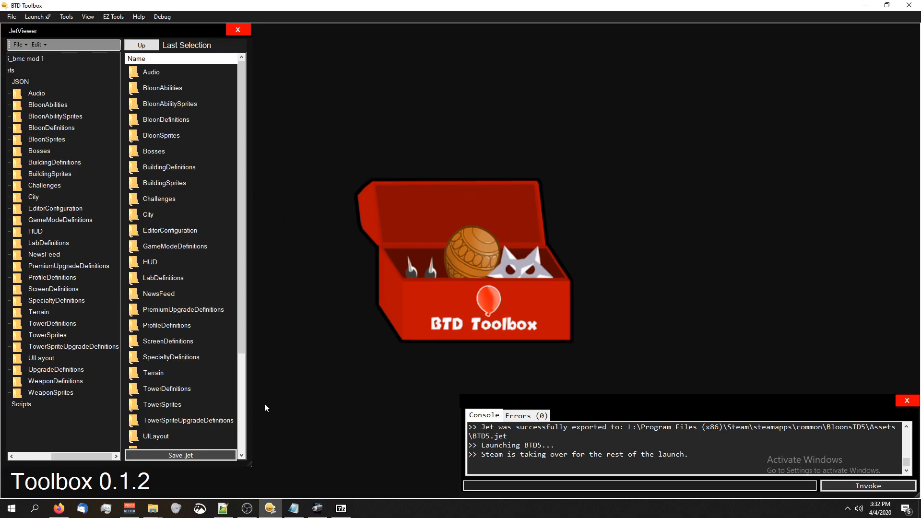
left_click(180, 455)
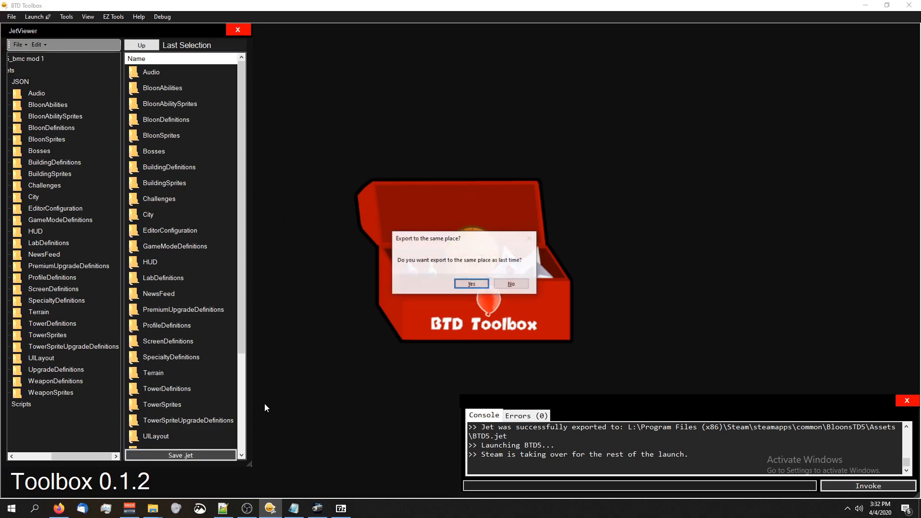
mouse_move(510, 284)
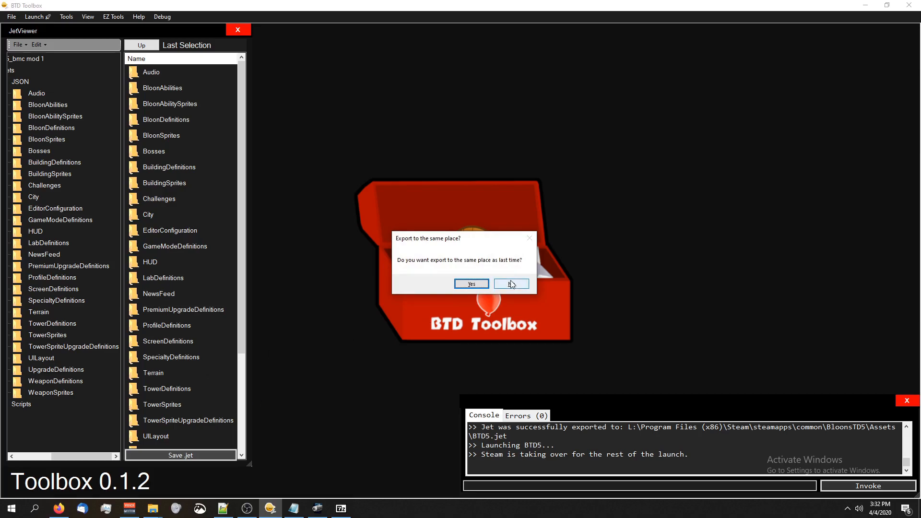
- Decline the previous location and save the export as 'finished data' in the BMC Mobile folder
left_click(509, 284)
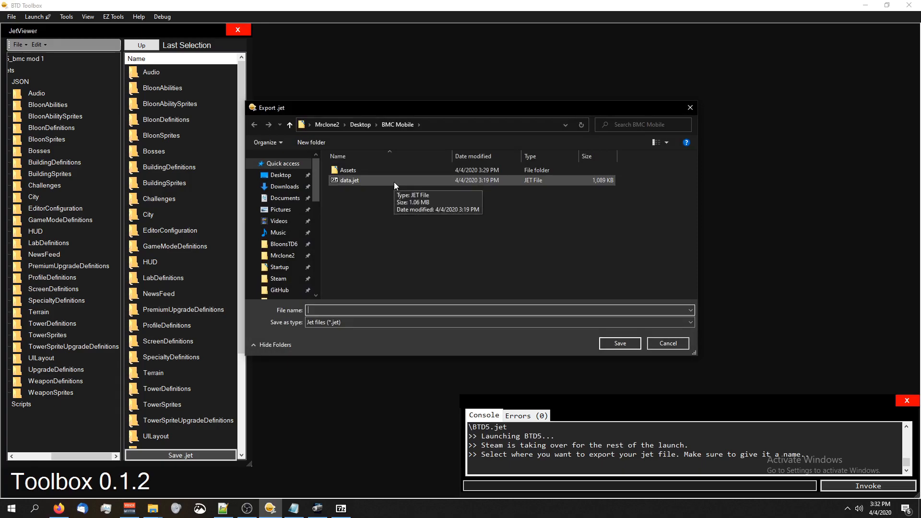
mouse_move(349, 301)
type("finsihed data.")
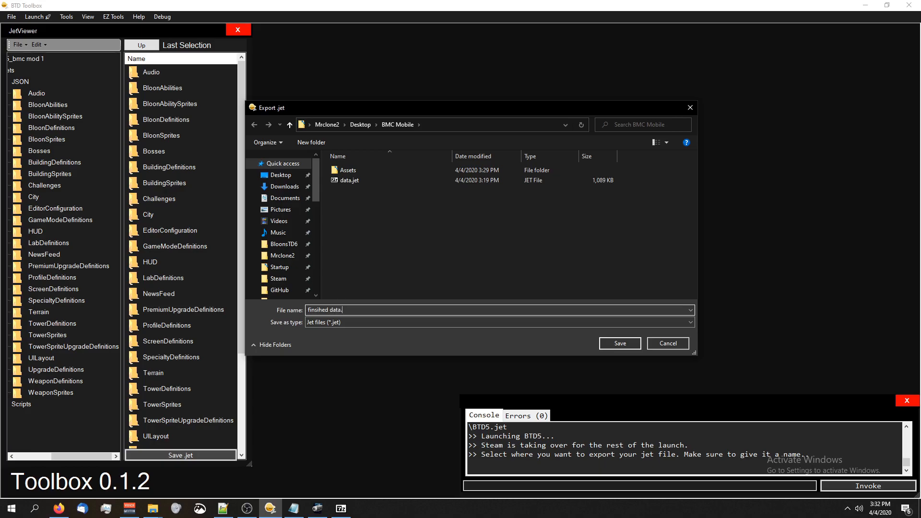
left_click(619, 343)
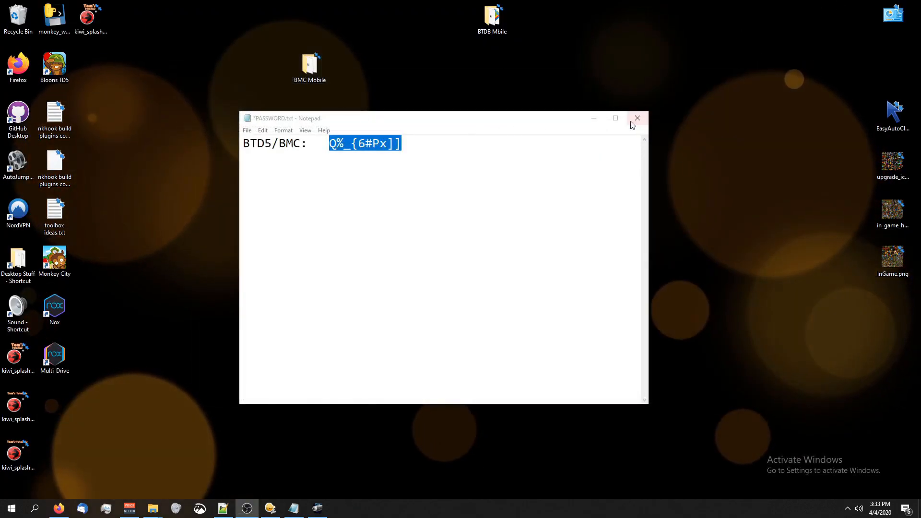
- Close the password notes, revealing the BMC Mobile folder with finished data.jet beside data.jet
left_click(637, 118)
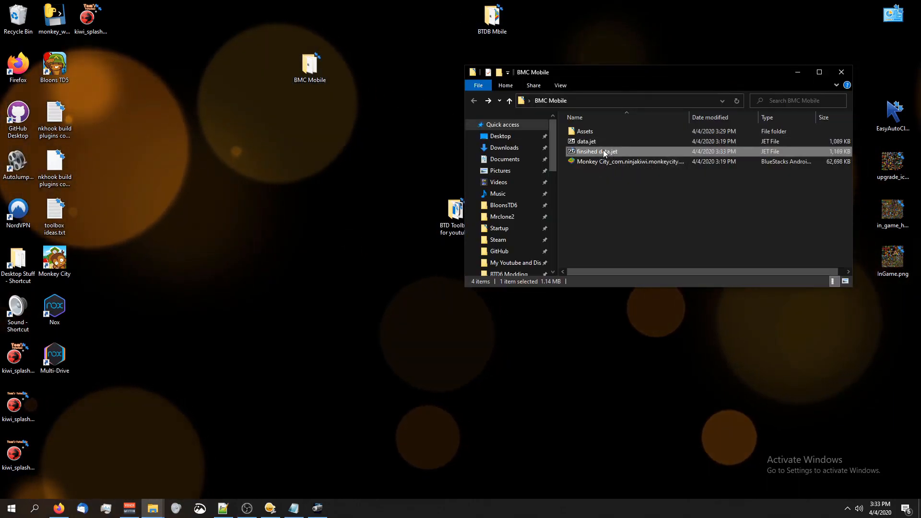
mouse_move(646, 164)
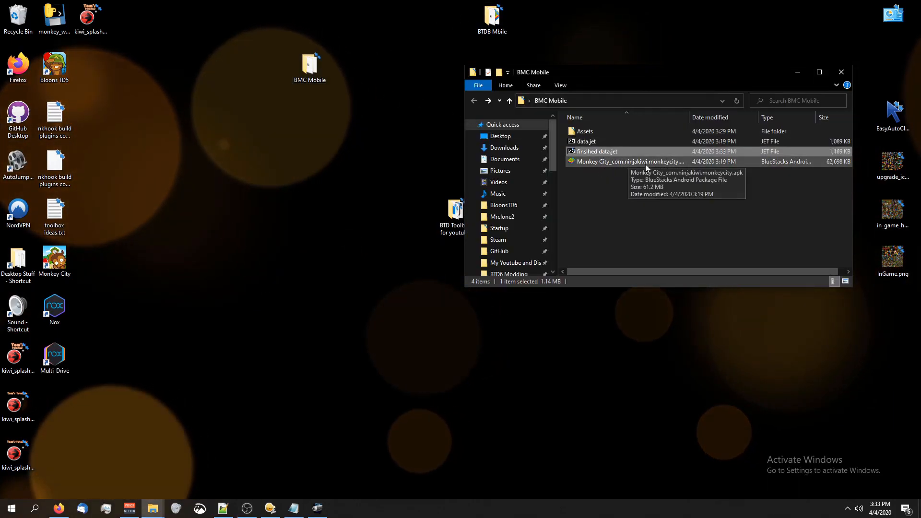